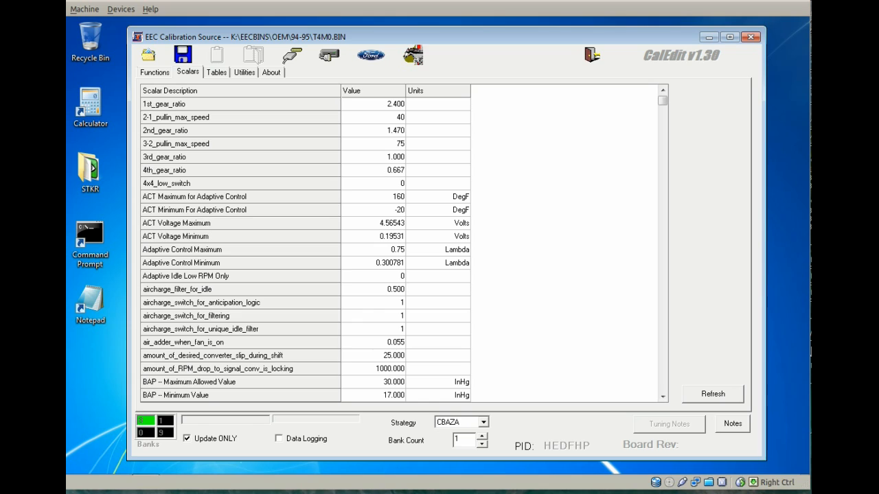
pyautogui.moveTo(377, 162)
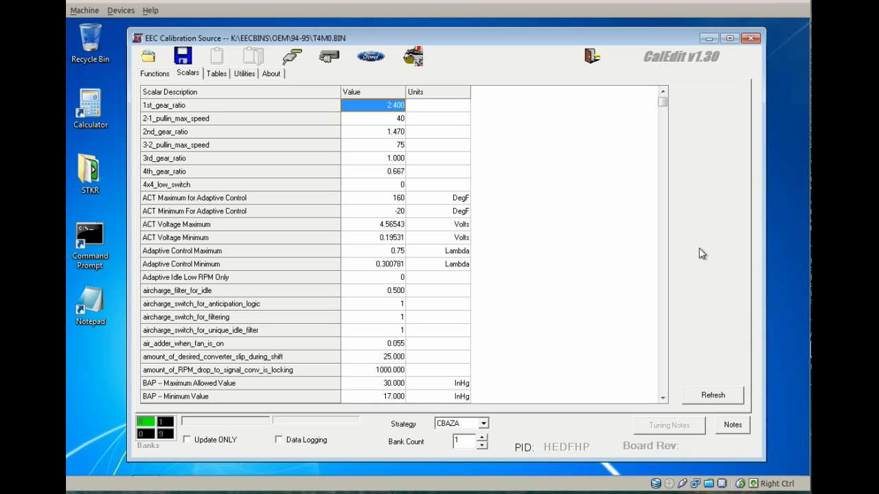
# Step: Set the Checksum Base Address scalar from 8150 to 0
pyautogui.scroll(-3)
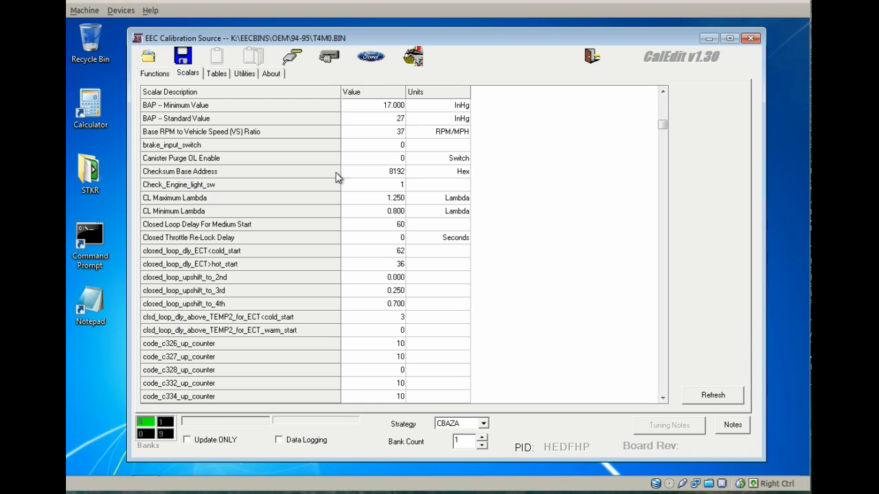
pyautogui.click(374, 171)
pyautogui.write('0')
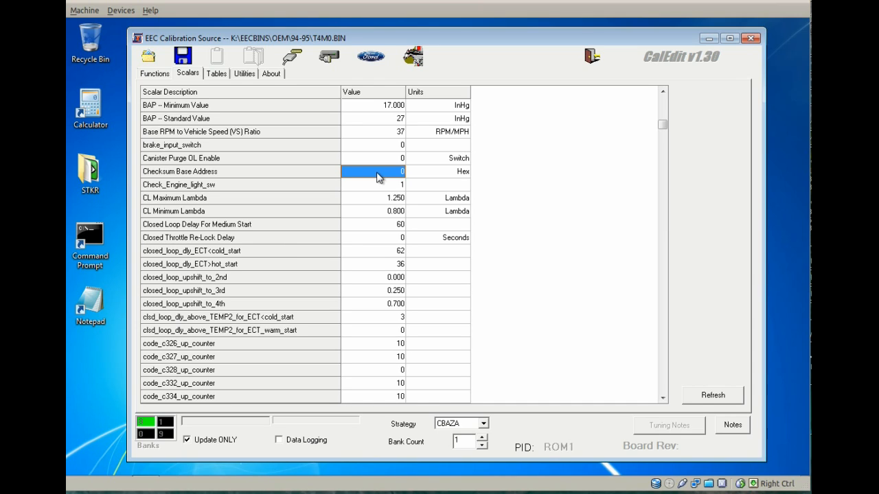
pyautogui.moveTo(458, 121)
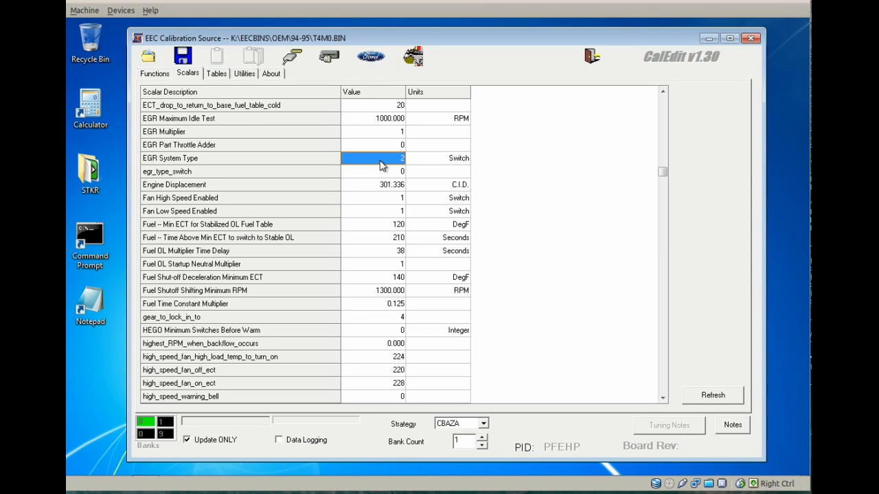
pyautogui.moveTo(403, 150)
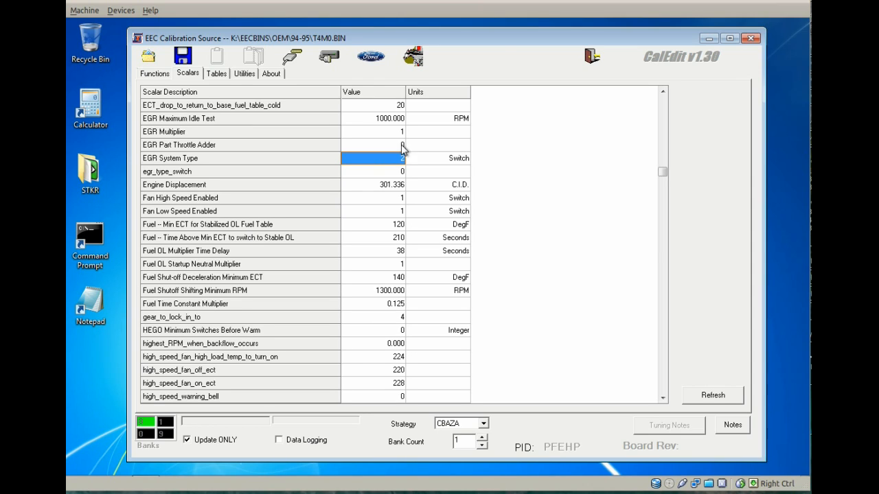
# Step: Enter 331 for Engine Displacement so it reads 330.987 cubic inches
pyautogui.click(374, 158)
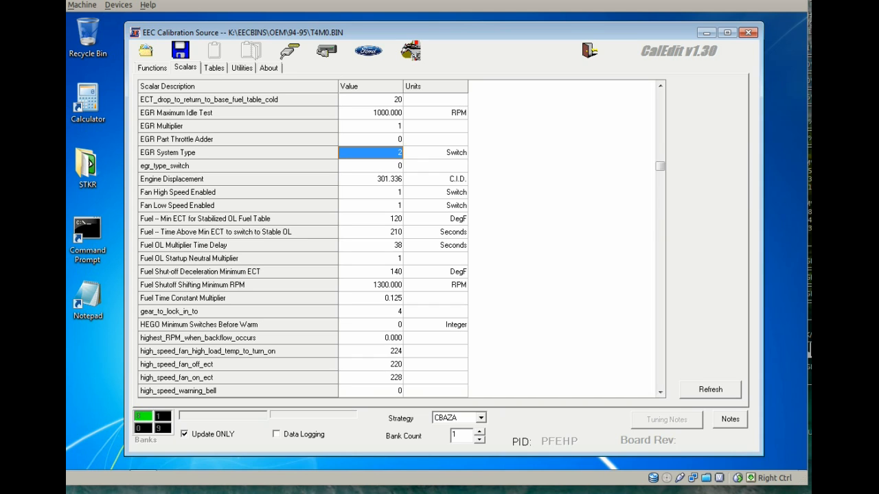
pyautogui.moveTo(373, 195)
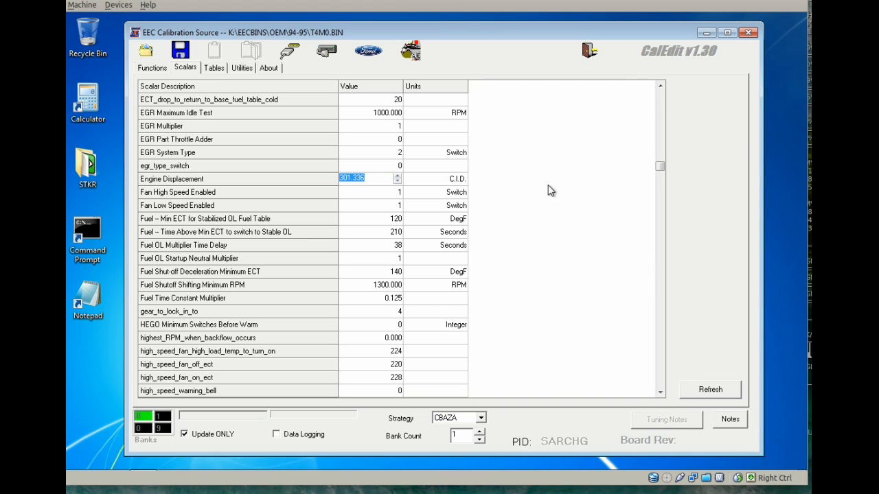
pyautogui.write('331')
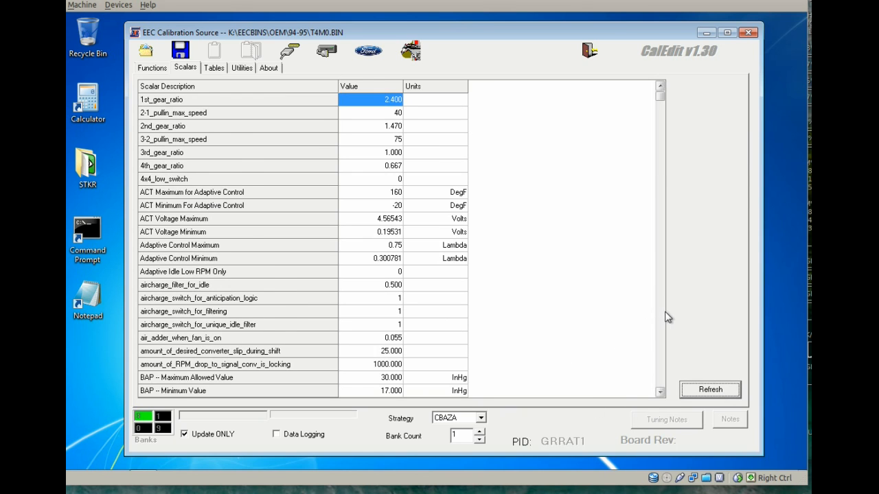
pyautogui.scroll(-3)
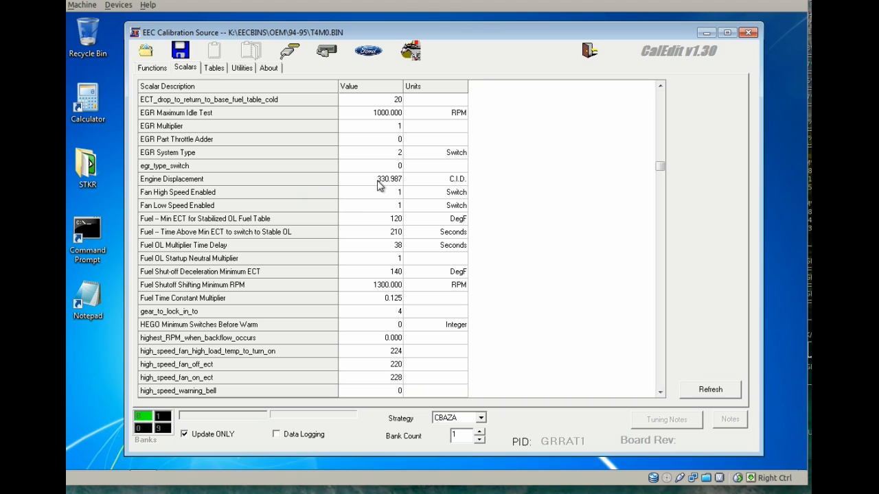
pyautogui.moveTo(275, 234)
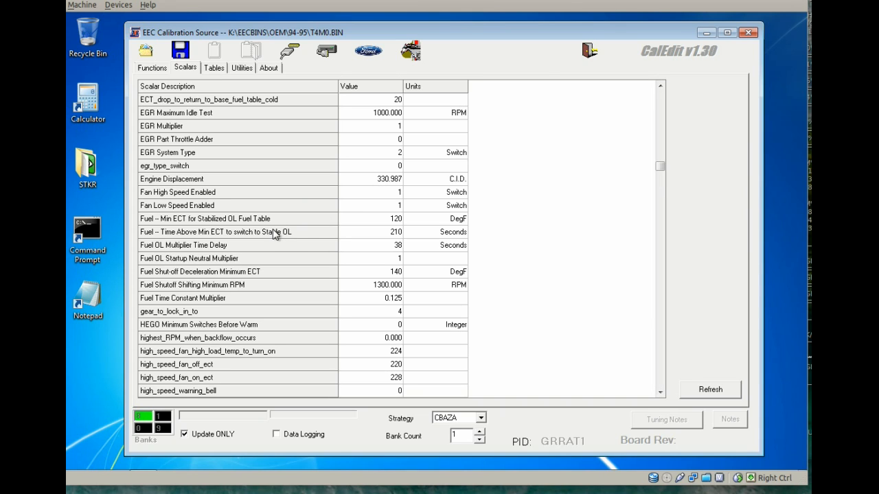
pyautogui.moveTo(292, 228)
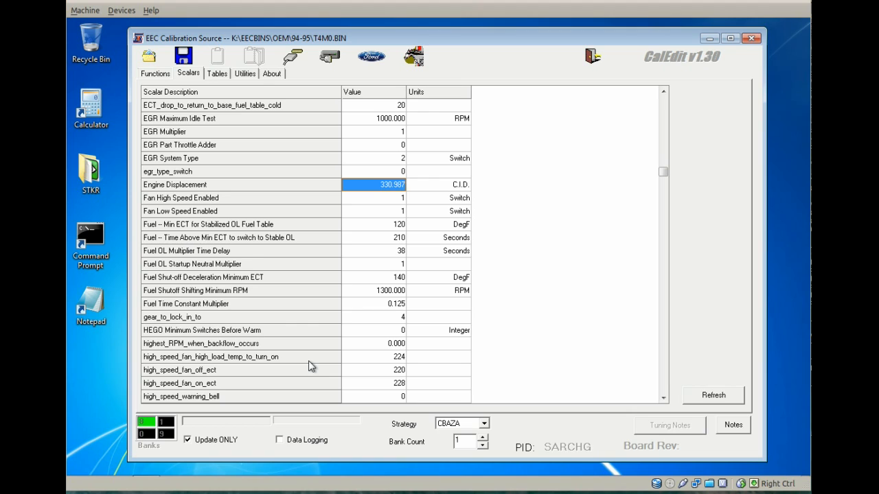
# Step: Set high-speed fan temps to 204 high-load, 200 off and 208 on
pyautogui.click(373, 357)
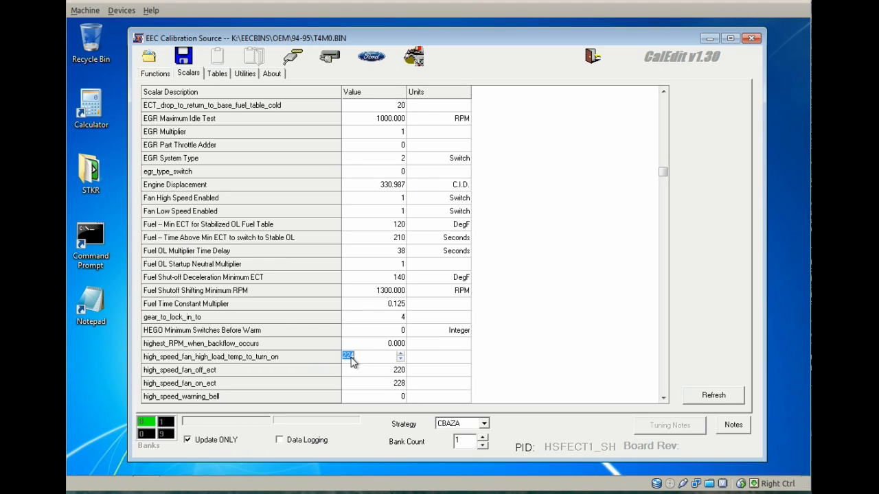
pyautogui.moveTo(313, 368)
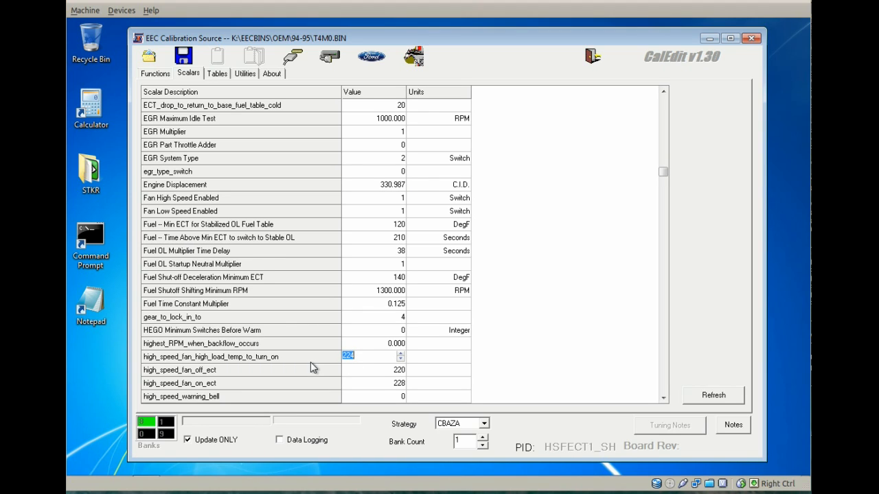
pyautogui.write('2')
pyautogui.click(373, 369)
pyautogui.write('200')
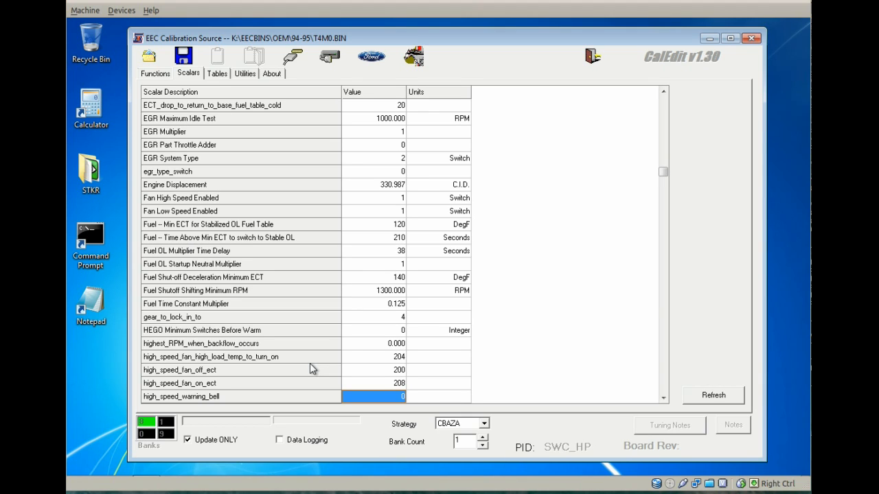
pyautogui.moveTo(335, 336)
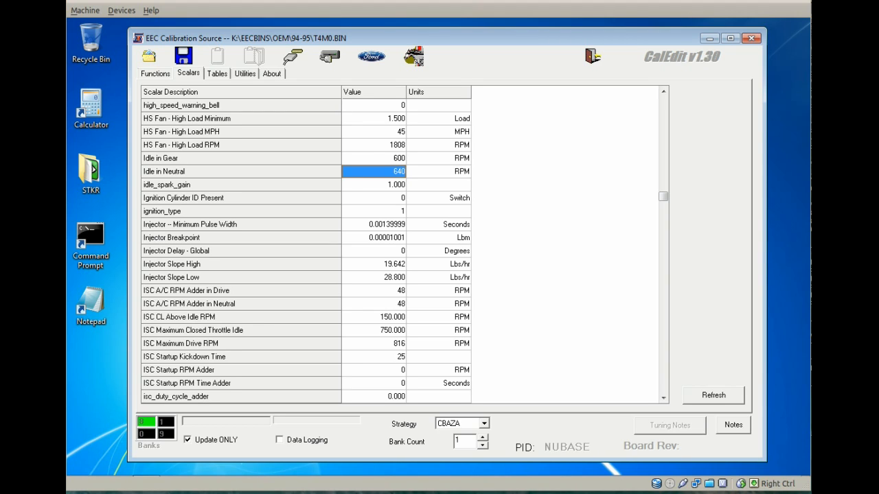
# Step: Enter 850 so Idle in Neutral reads 848 RPM
pyautogui.write('850')
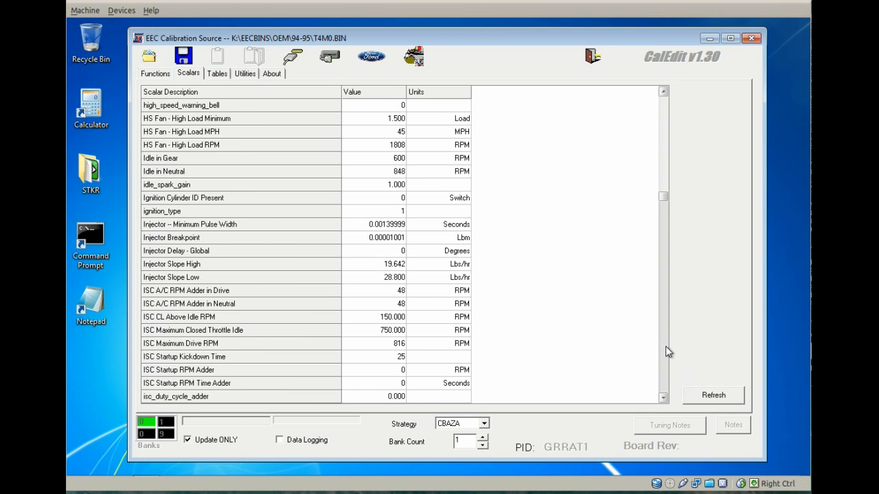
pyautogui.moveTo(412, 191)
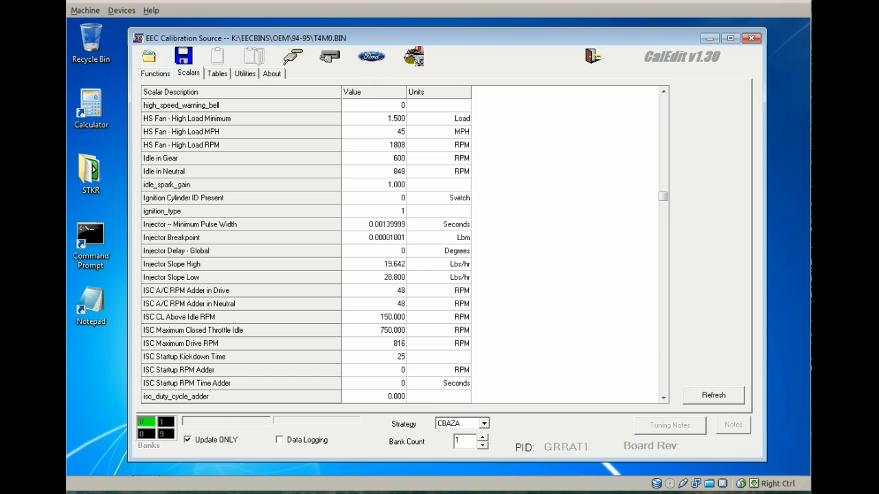
pyautogui.click(373, 224)
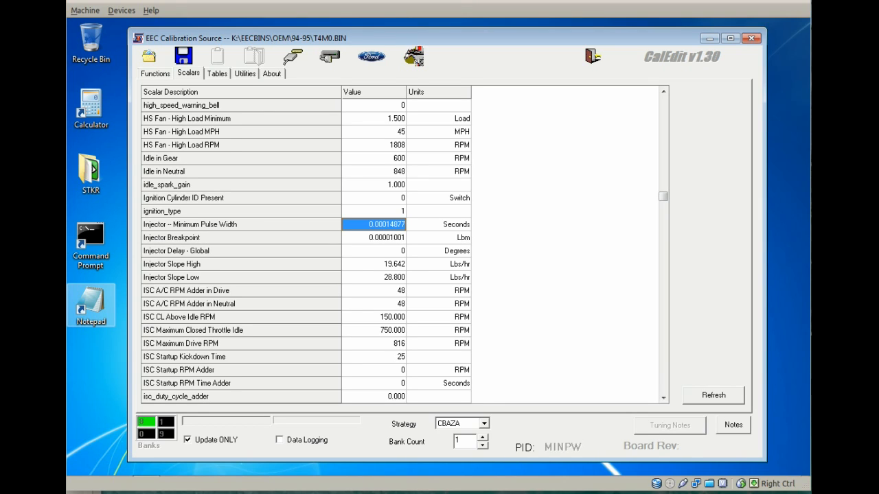
# Step: Zero injector minimum pulse width and delay, breakpoint 0.0000125, slopes 42 high and 52 low
pyautogui.write('0.00000000')
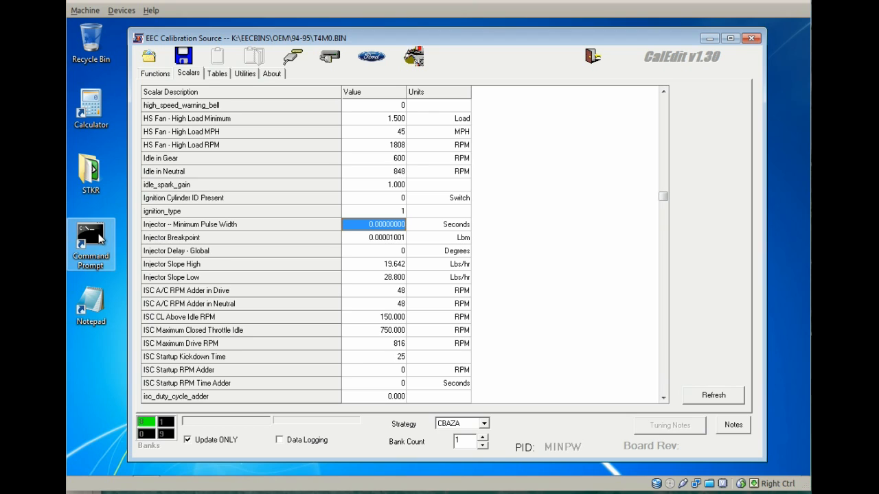
pyautogui.click(374, 236)
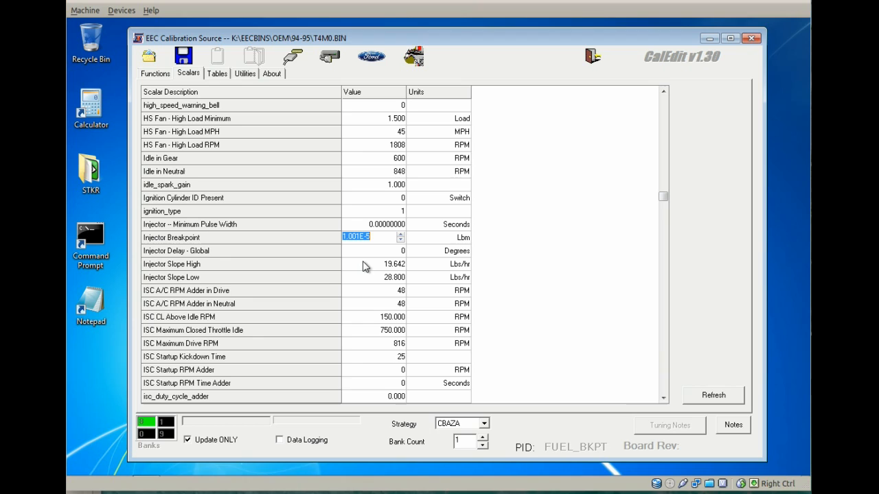
pyautogui.write('0.000012')
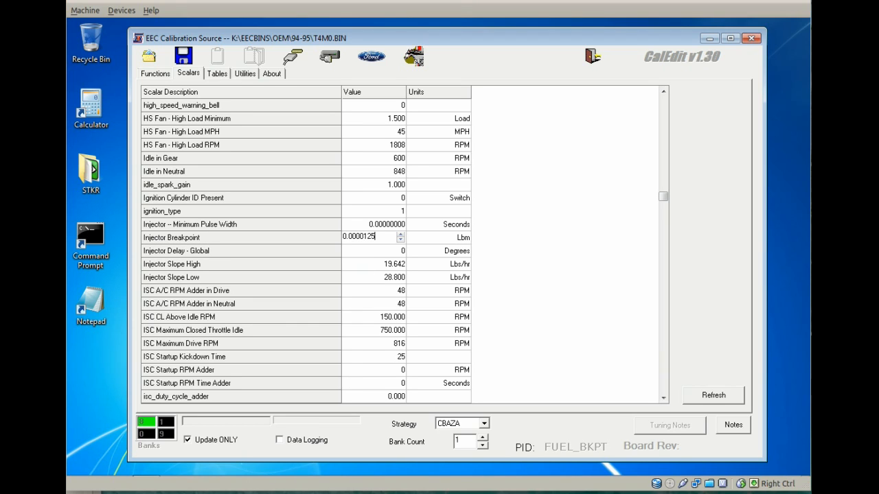
pyautogui.click(373, 250)
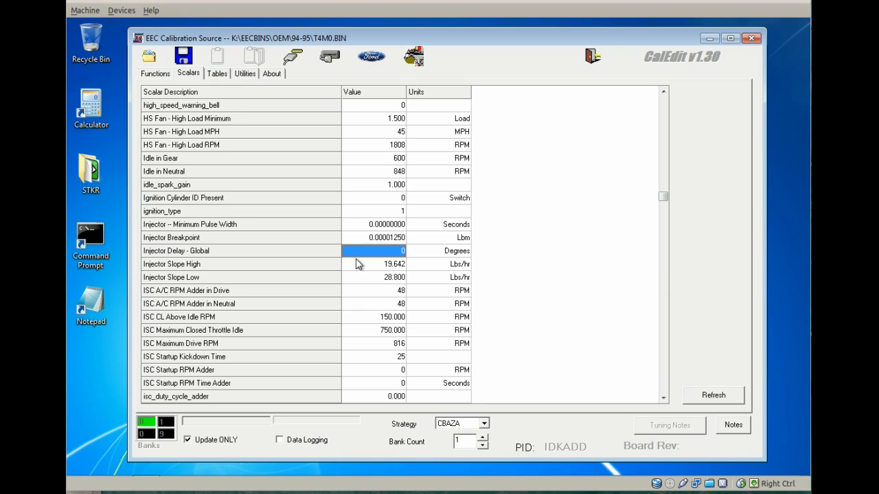
pyautogui.moveTo(355, 240)
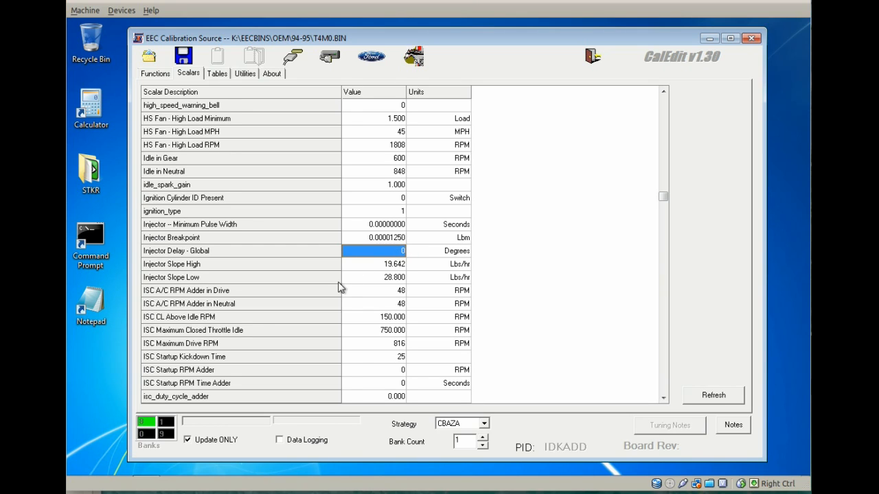
pyautogui.moveTo(337, 278)
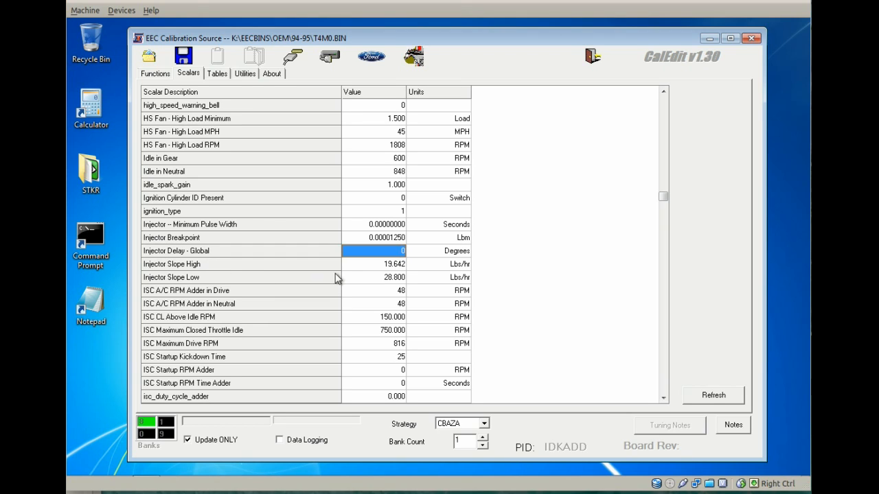
pyautogui.click(374, 263)
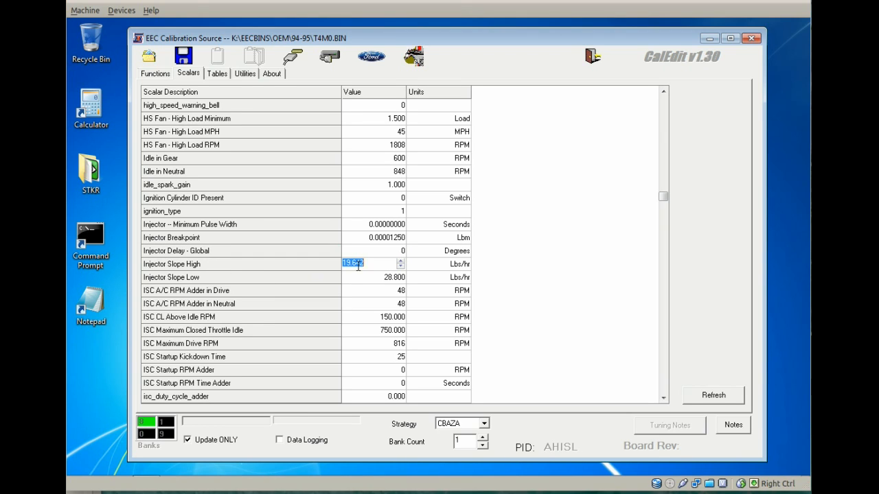
pyautogui.write('42.000')
pyautogui.click(373, 278)
pyautogui.write('52.000')
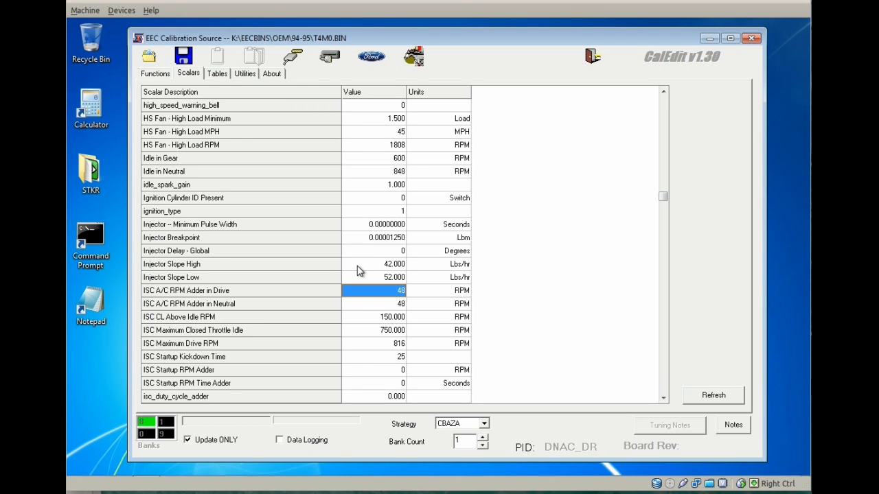
pyautogui.moveTo(436, 369)
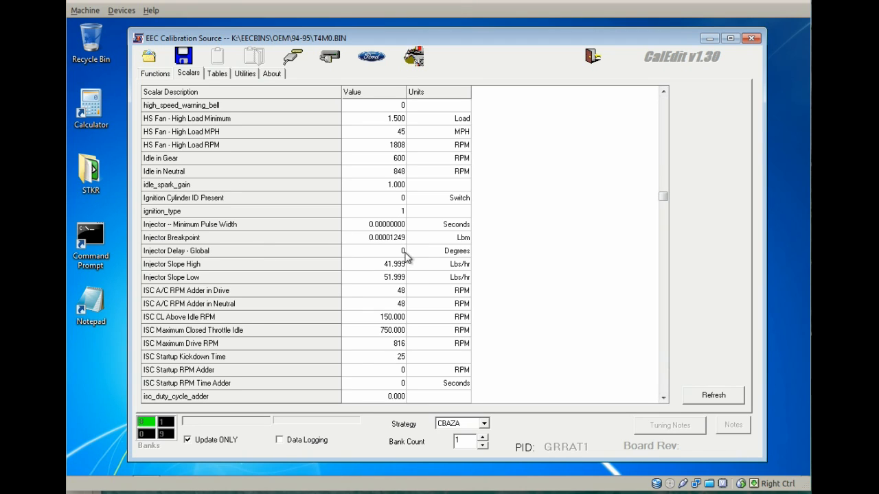
pyautogui.moveTo(371, 291)
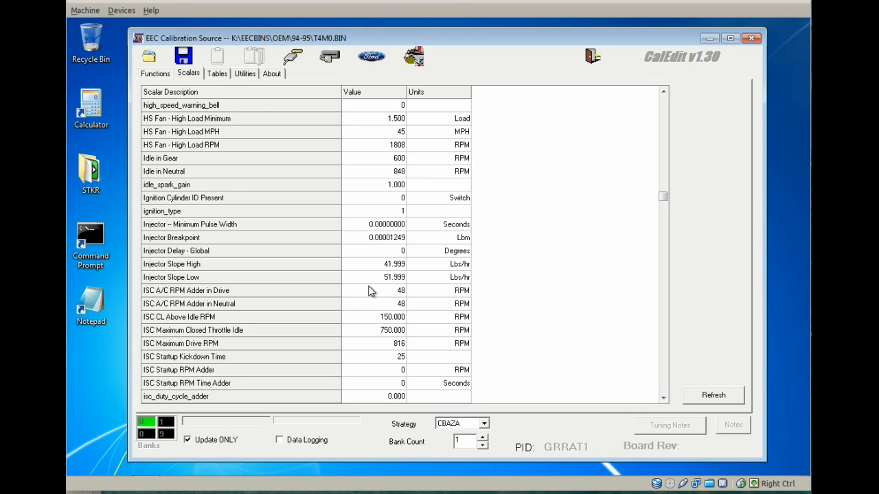
pyautogui.moveTo(371, 291)
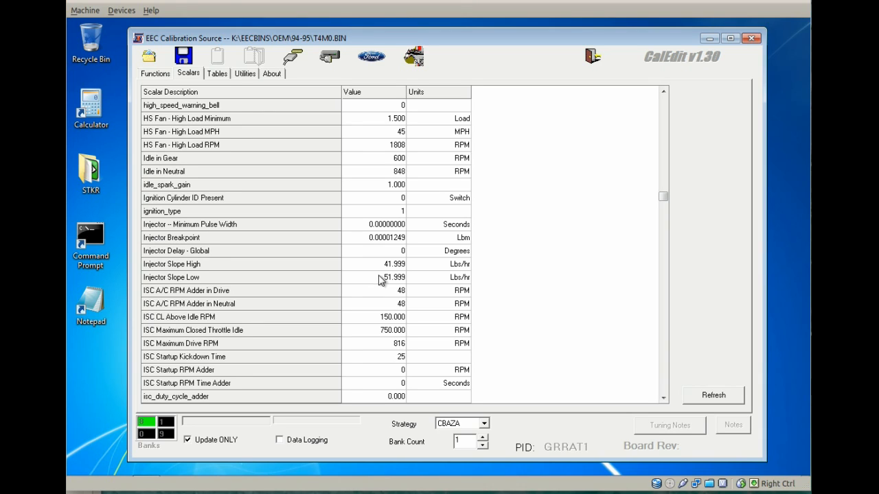
pyautogui.moveTo(390, 283)
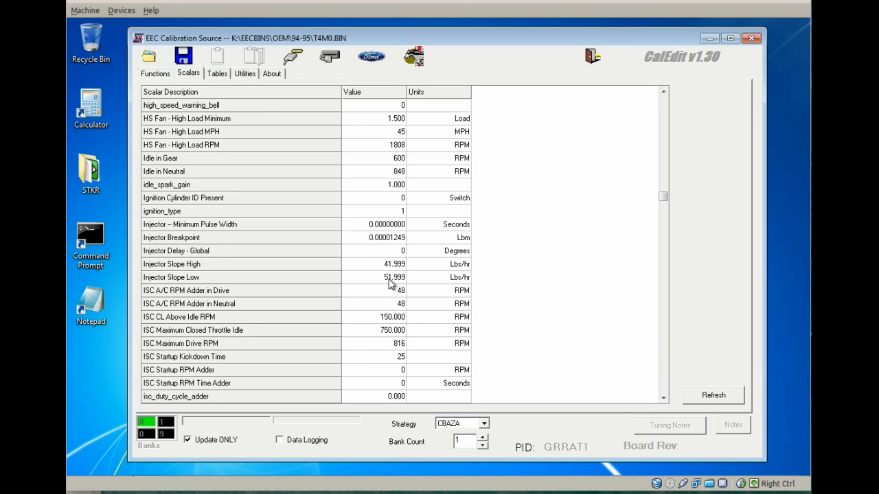
pyautogui.moveTo(368, 294)
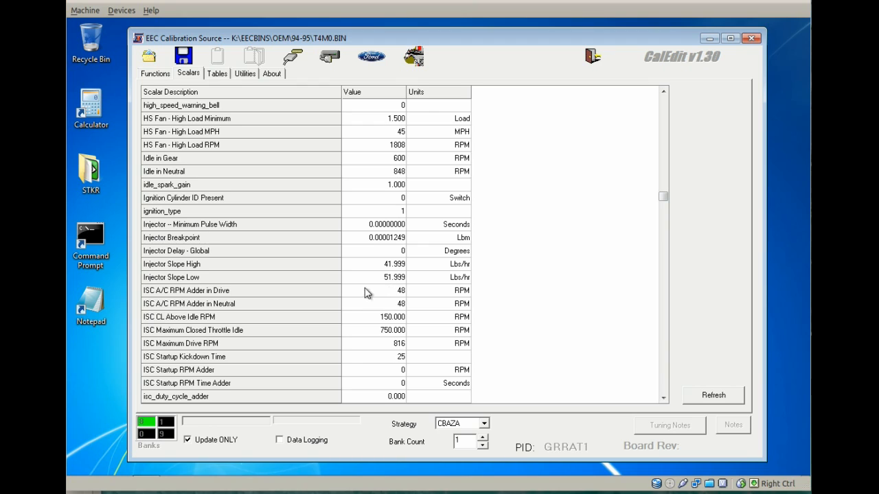
pyautogui.moveTo(379, 276)
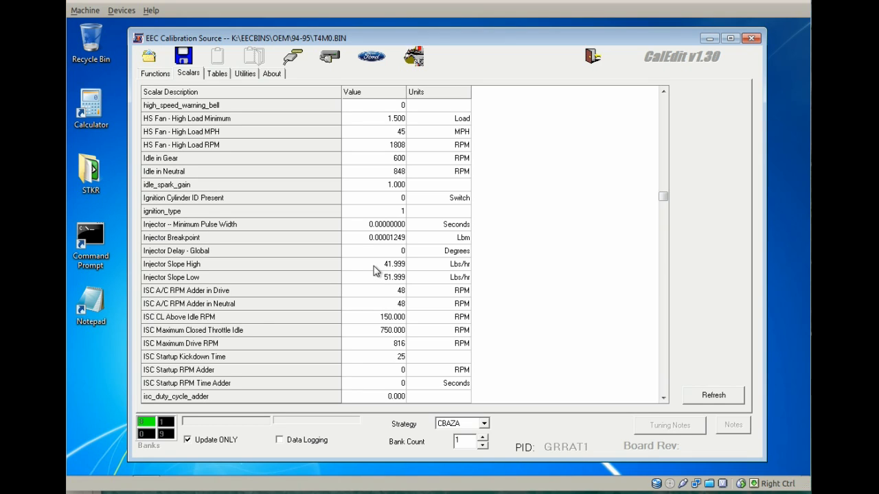
pyautogui.moveTo(376, 277)
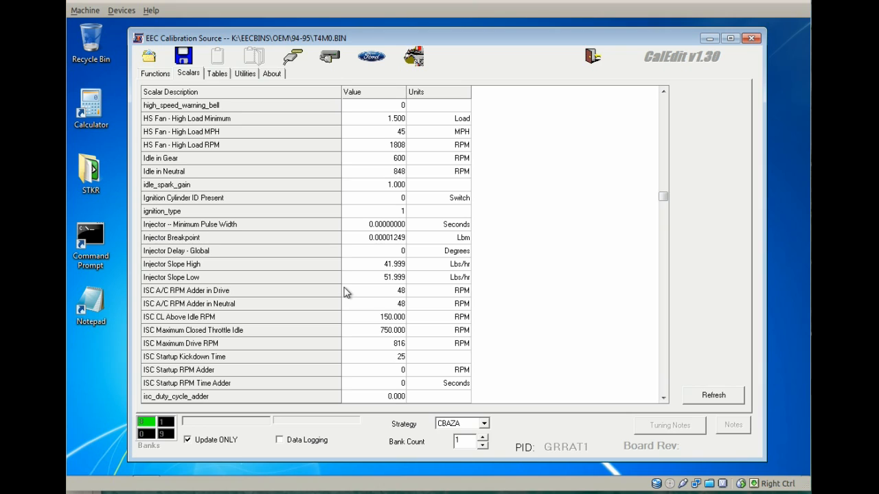
pyautogui.moveTo(350, 288)
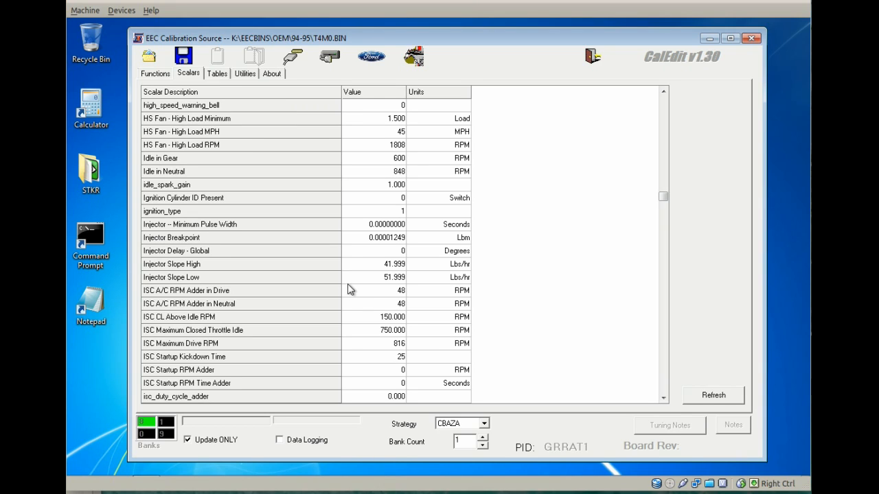
pyautogui.moveTo(352, 282)
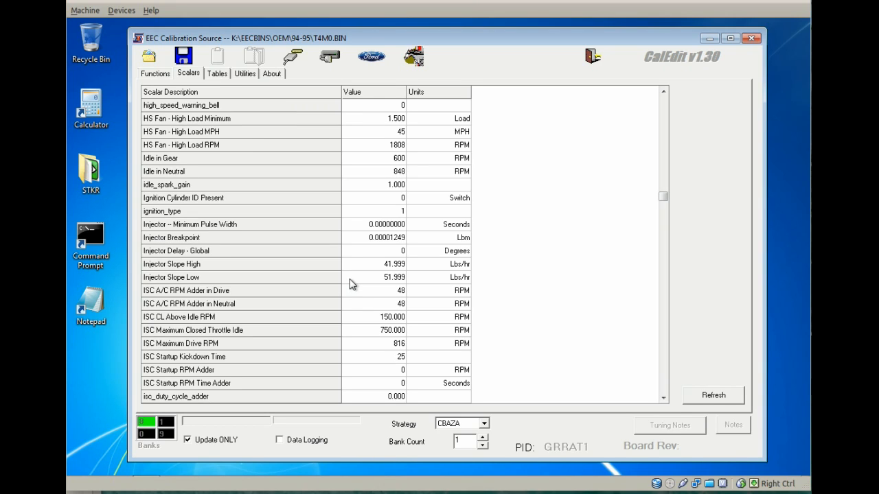
pyautogui.moveTo(351, 280)
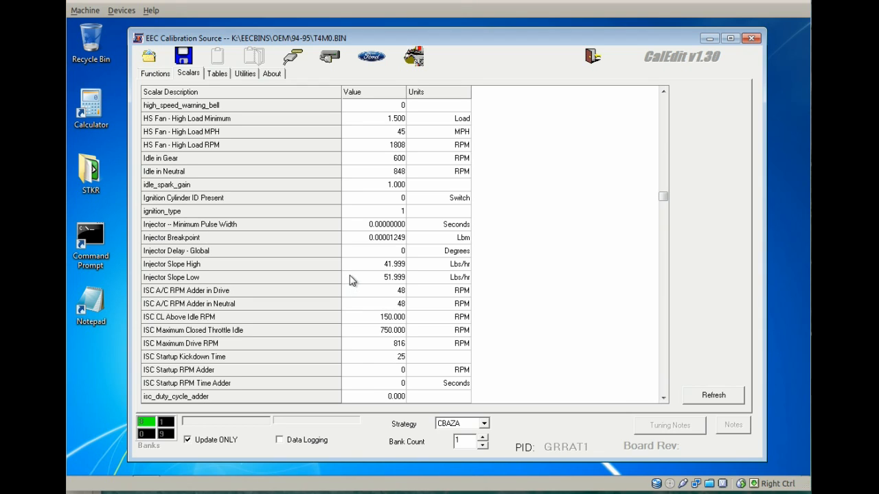
pyautogui.moveTo(324, 291)
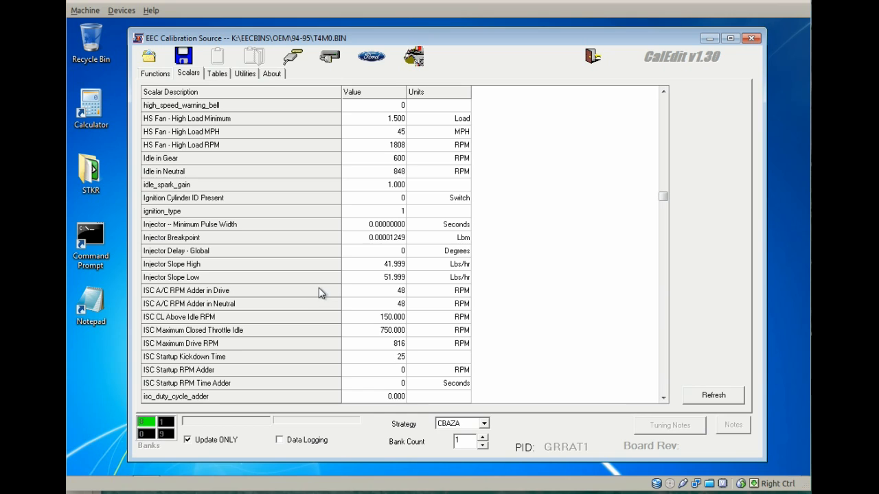
pyautogui.moveTo(341, 316)
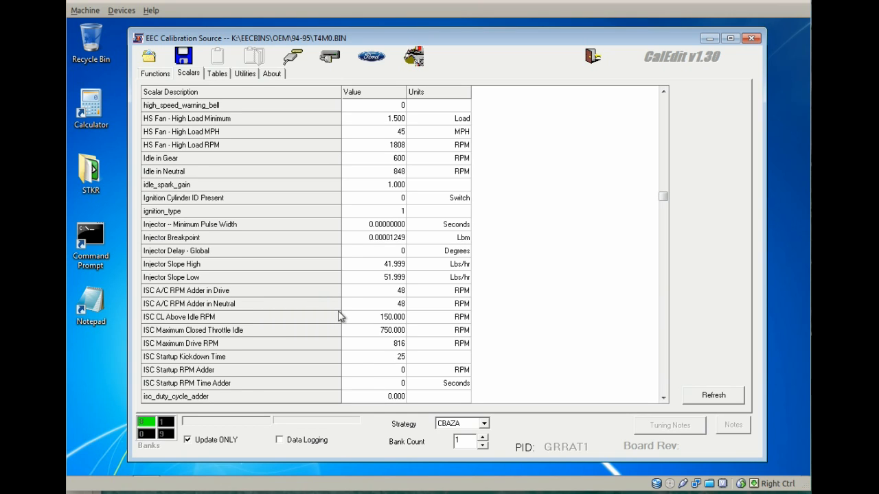
# Step: Set MAF Voltage Maximum to 5.000 V and MAF Voltage Minimum to 0.125 V
pyautogui.scroll(-3)
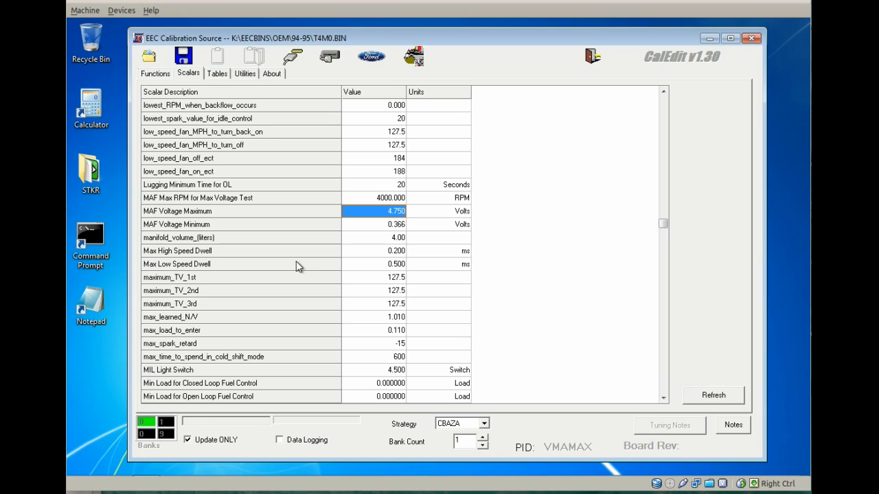
pyautogui.moveTo(303, 267)
pyautogui.write('5.00')
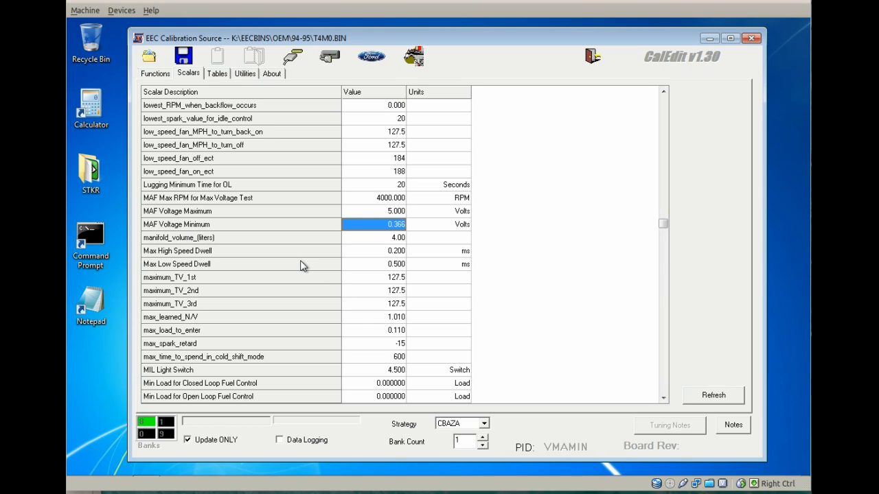
pyautogui.write('0.125')
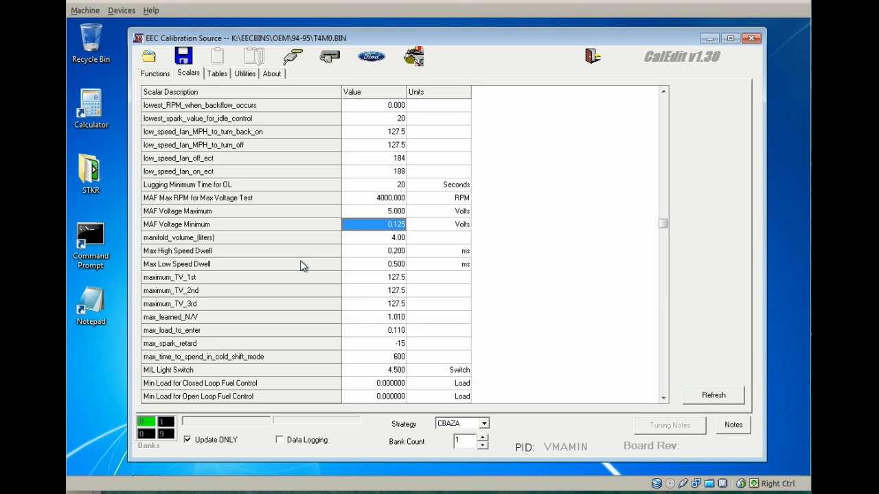
pyautogui.moveTo(291, 285)
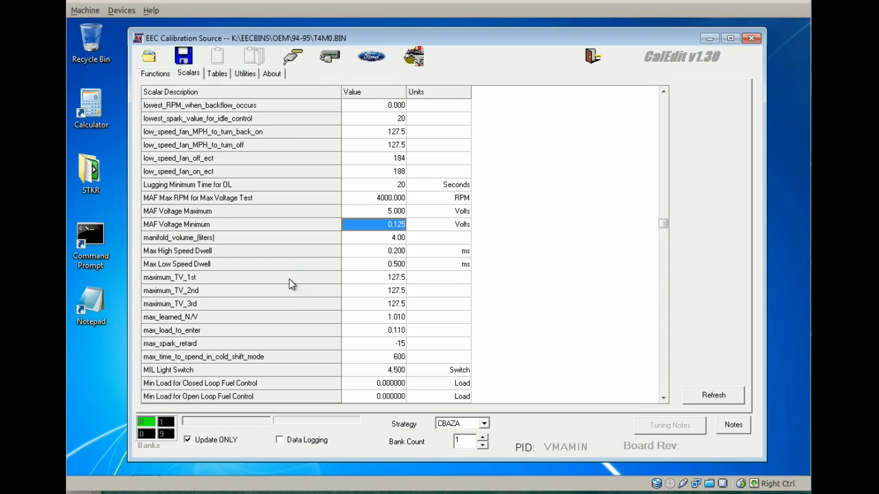
pyautogui.moveTo(310, 277)
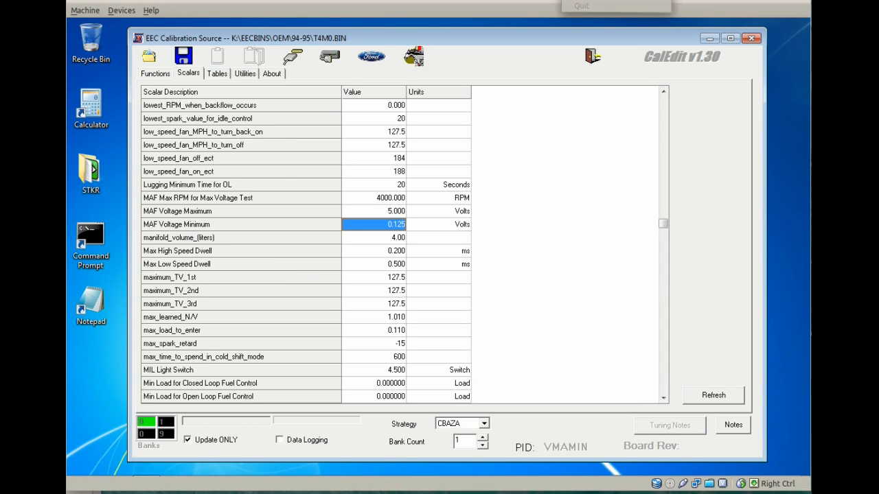
# Step: Set minimum_spark_for_tip_in_retard to 10
pyautogui.scroll(-3)
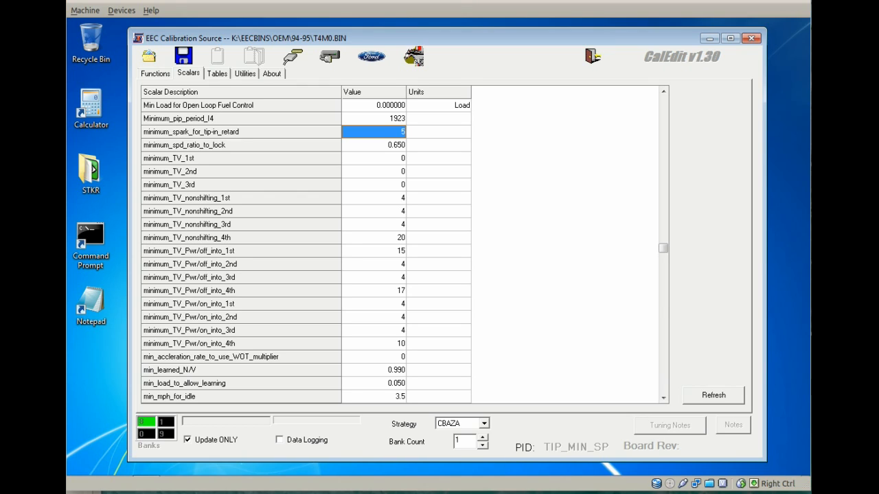
pyautogui.write('10')
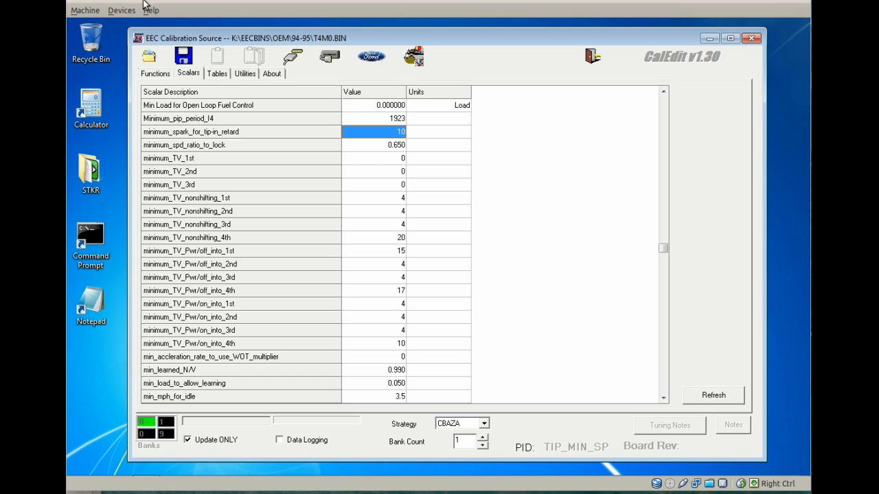
# Step: Lower the PIP Filter scalar from 833 to 700 tics
pyautogui.scroll(-3)
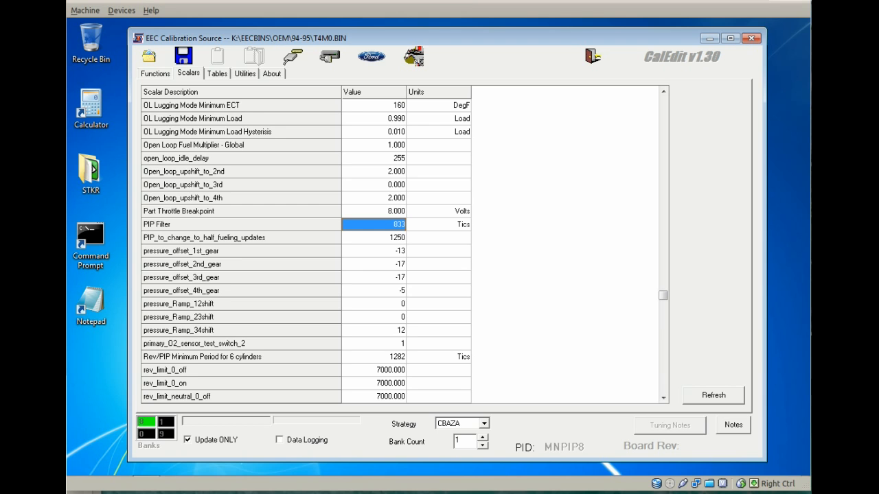
pyautogui.moveTo(254, 219)
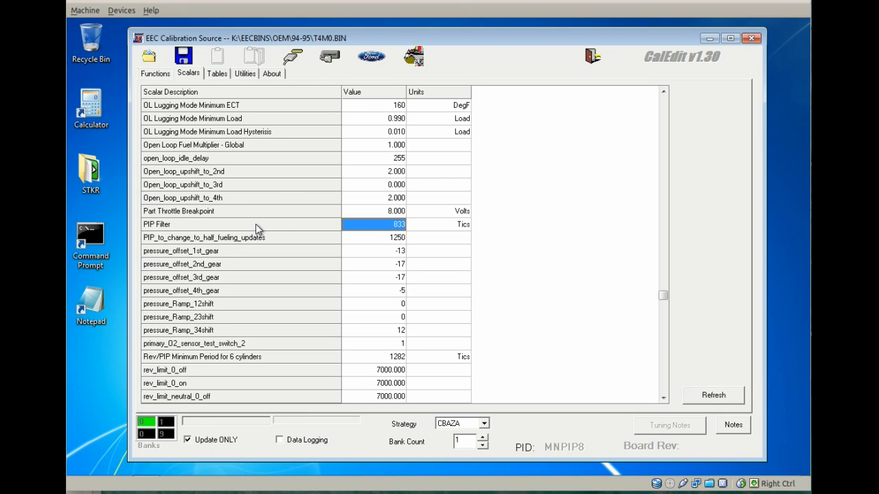
pyautogui.moveTo(379, 232)
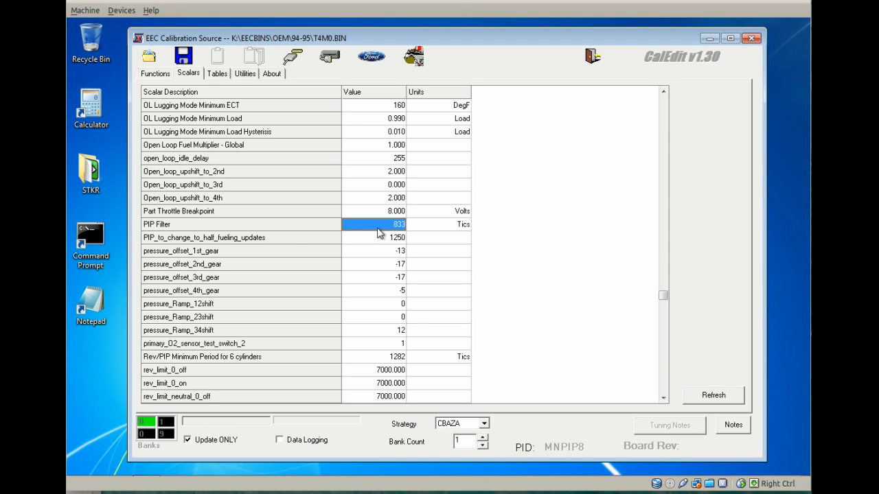
pyautogui.moveTo(382, 236)
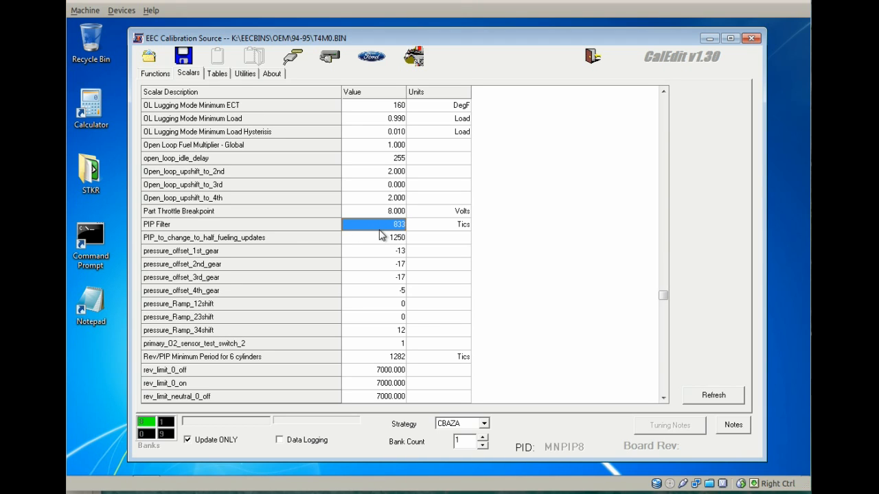
pyautogui.moveTo(373, 231)
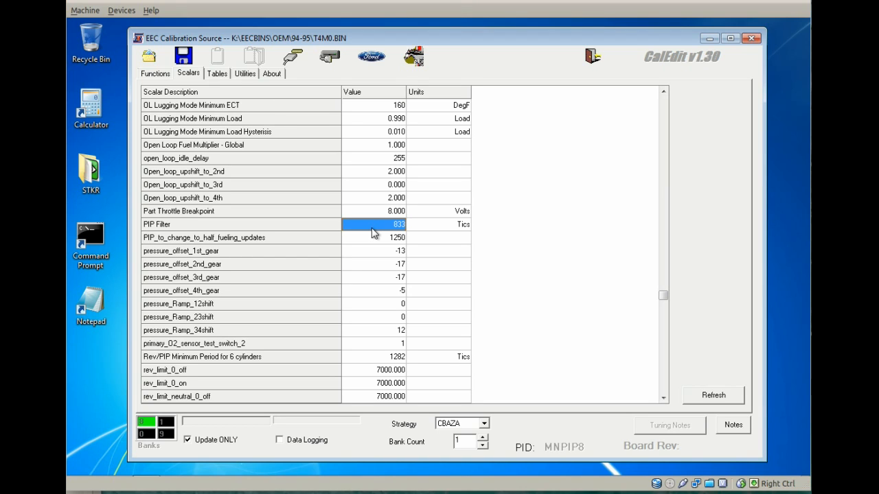
pyautogui.write('700')
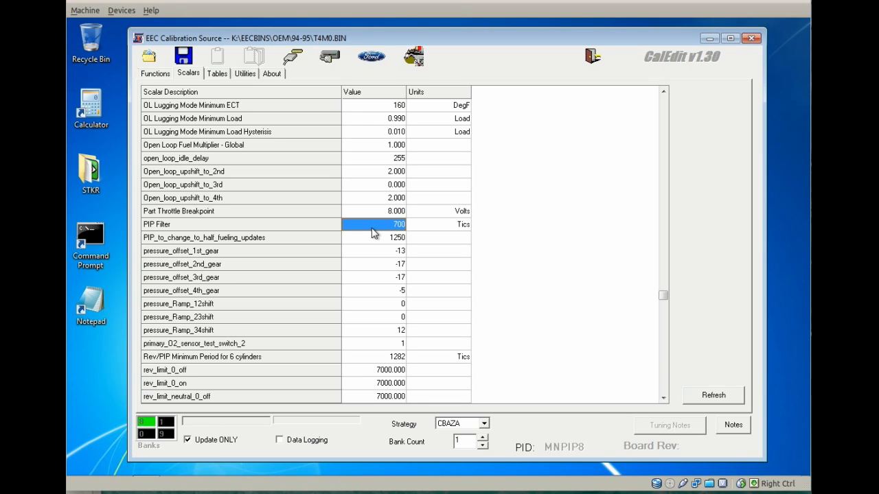
pyautogui.moveTo(360, 283)
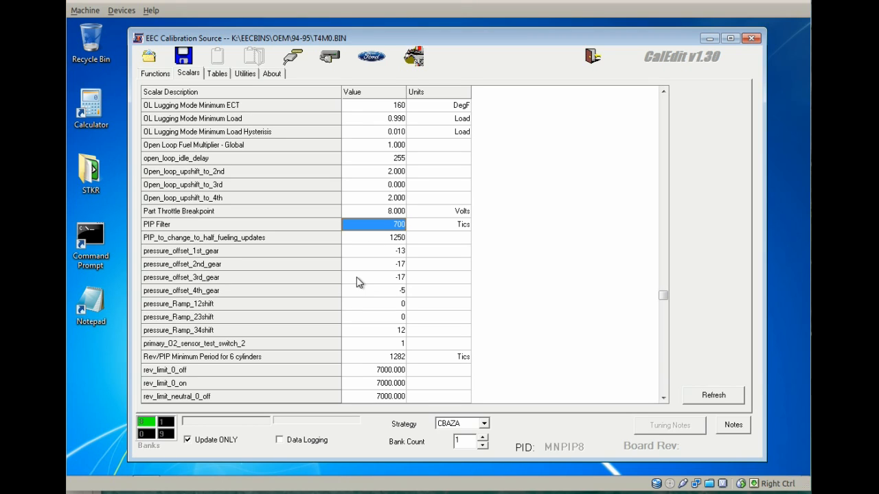
pyautogui.moveTo(384, 388)
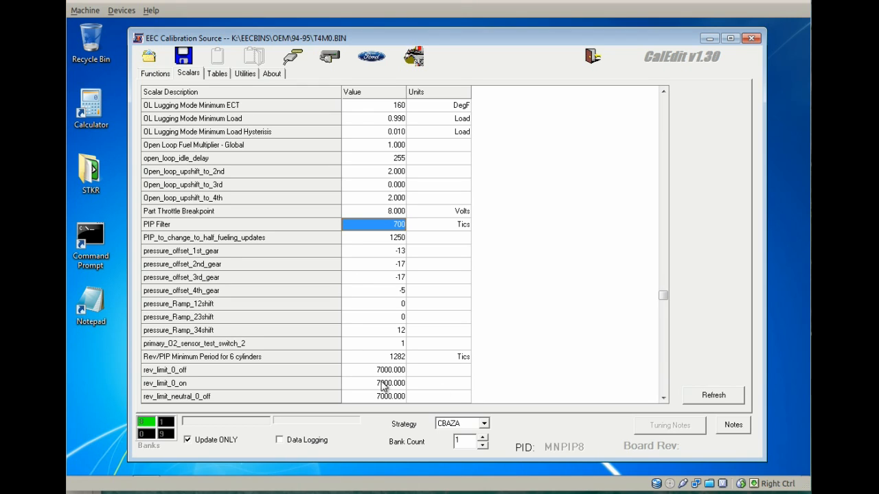
pyautogui.moveTo(217, 319)
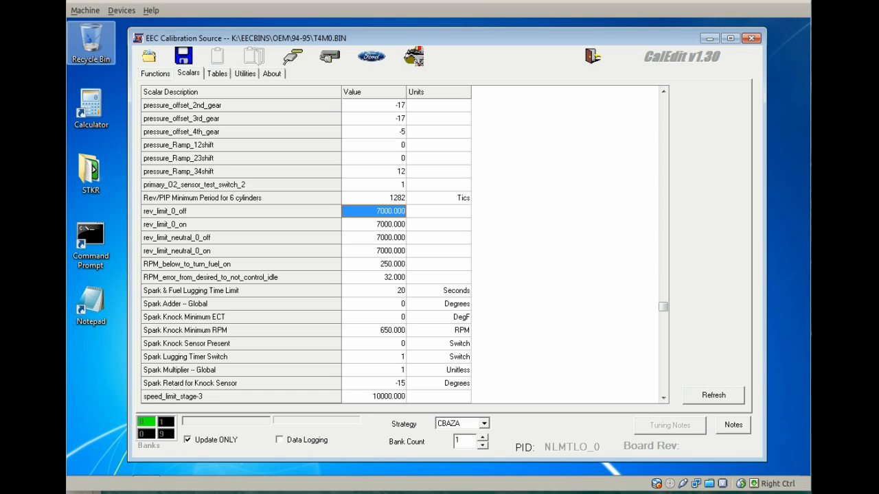
pyautogui.moveTo(214, 165)
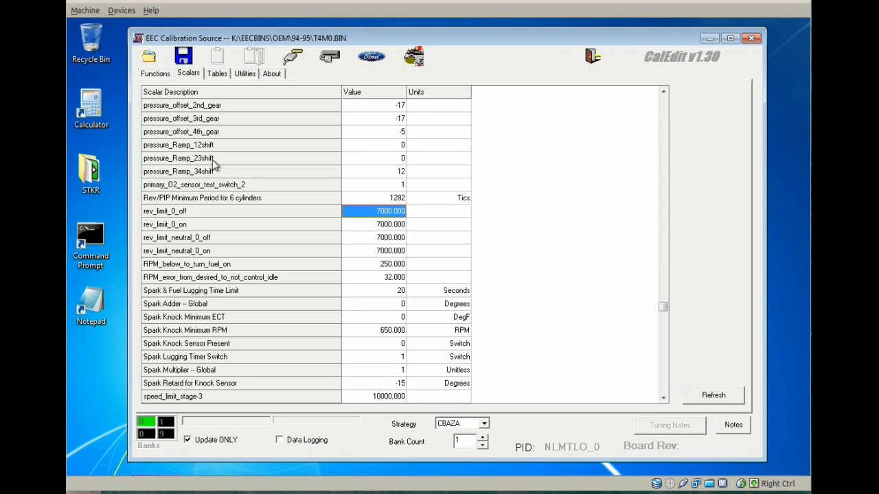
pyautogui.moveTo(171, 220)
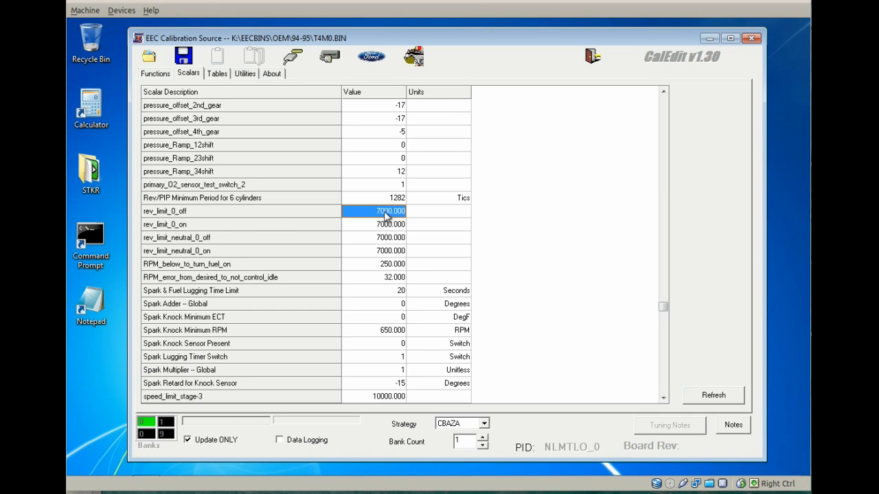
pyautogui.moveTo(388, 220)
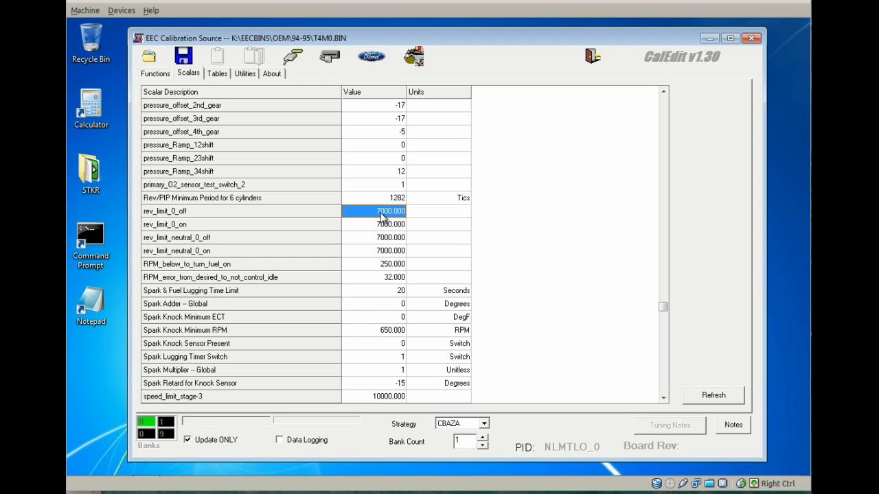
pyautogui.moveTo(371, 204)
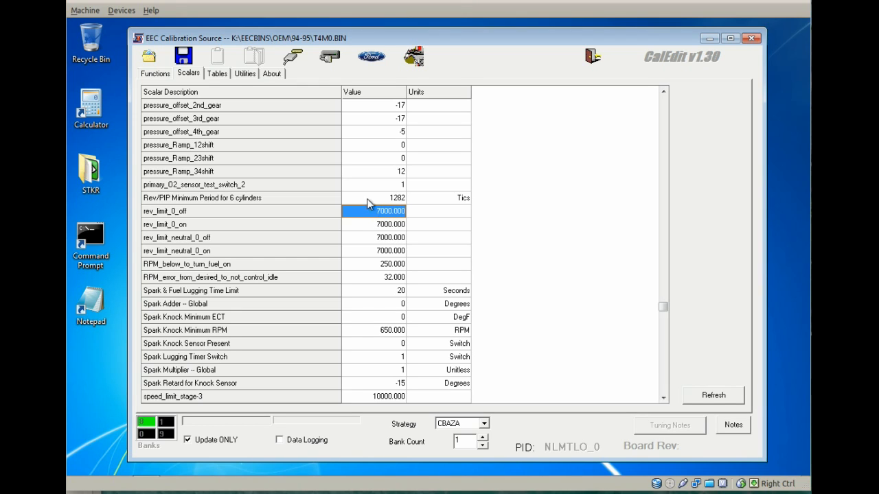
pyautogui.moveTo(360, 231)
pyautogui.write('6')
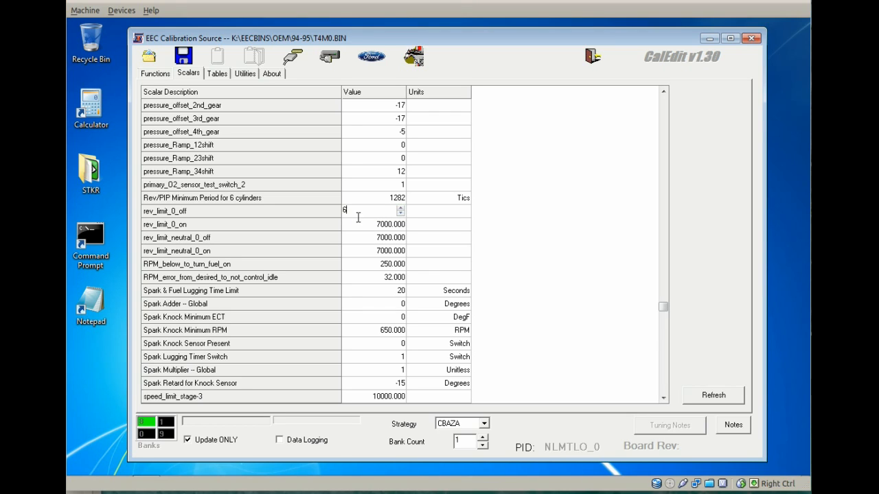
# Step: Lower rev_limit_0_off from 7000 to 6750
pyautogui.write('2')
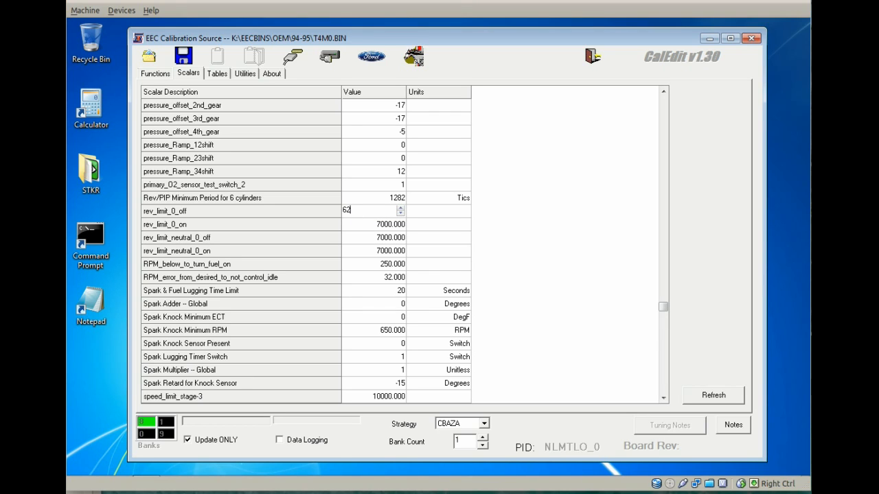
pyautogui.press('Backspace')
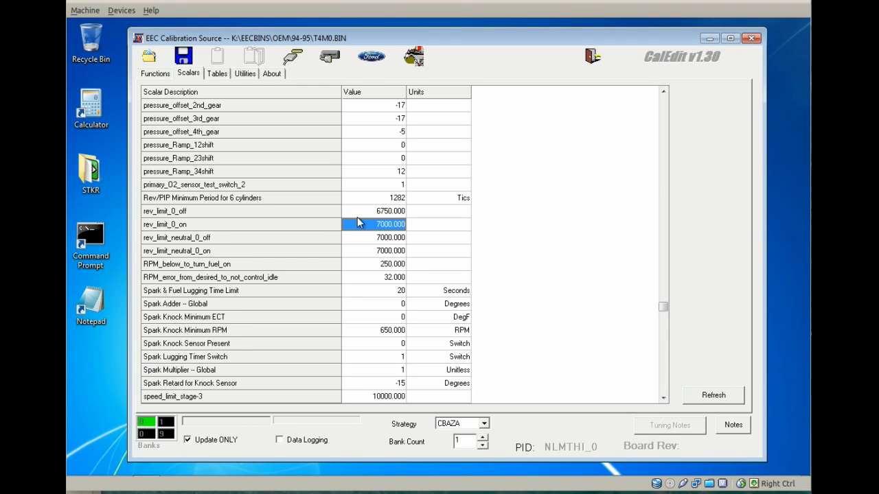
pyautogui.moveTo(369, 250)
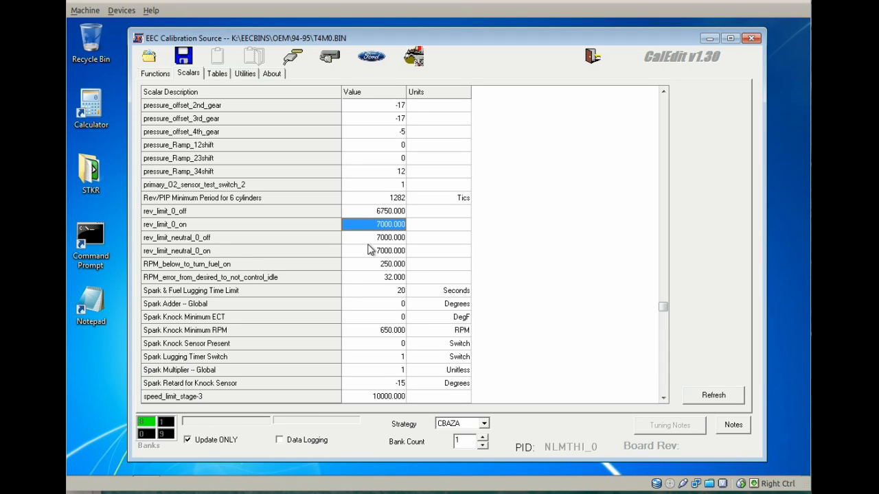
pyautogui.moveTo(374, 261)
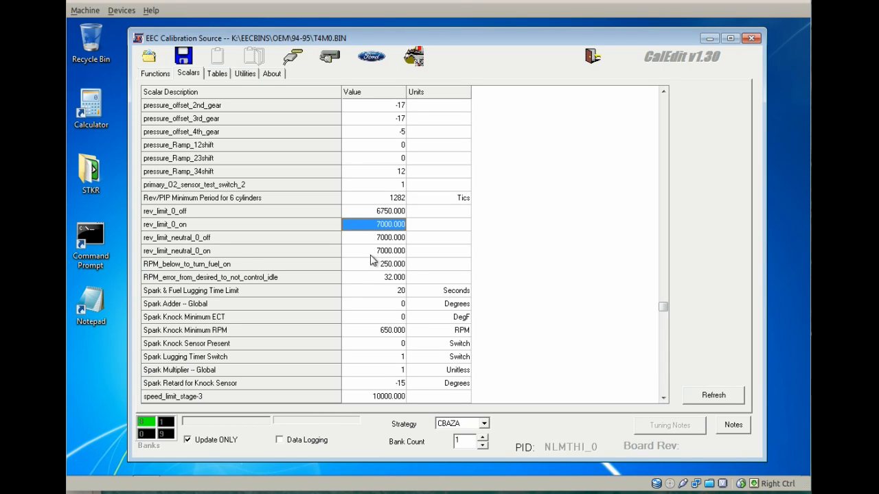
pyautogui.moveTo(366, 250)
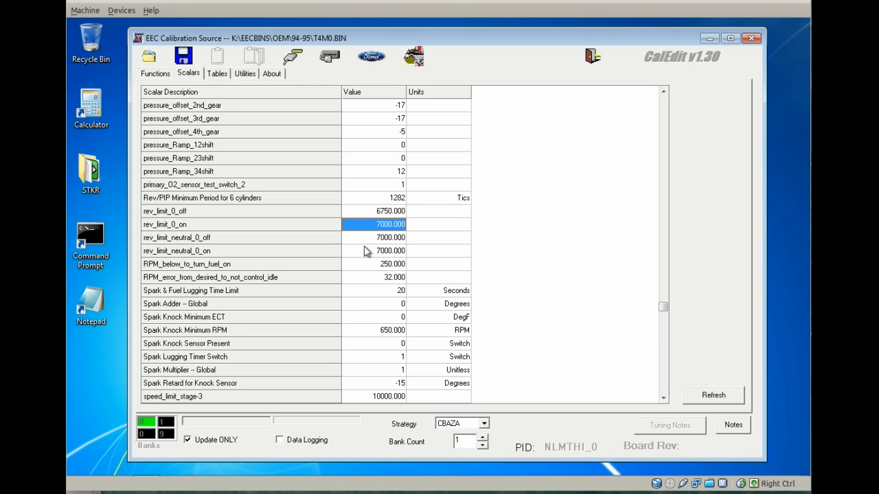
pyautogui.moveTo(277, 254)
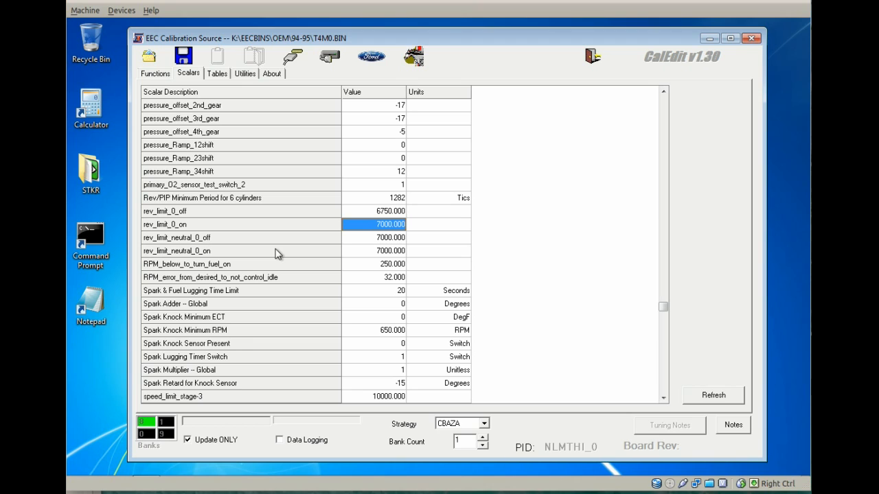
pyautogui.moveTo(375, 252)
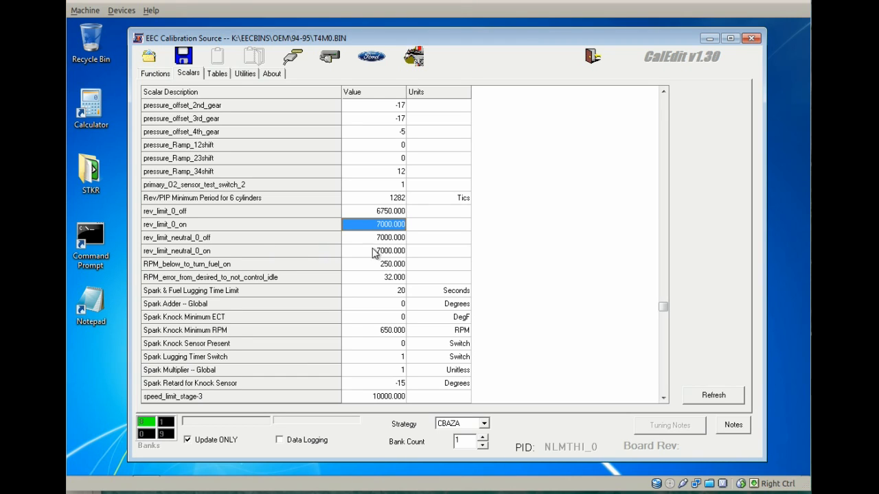
pyautogui.moveTo(307, 242)
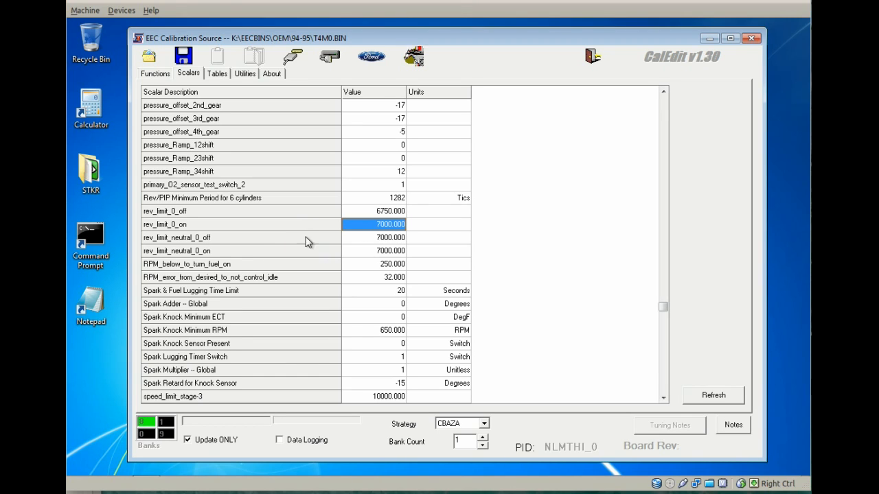
pyautogui.moveTo(323, 246)
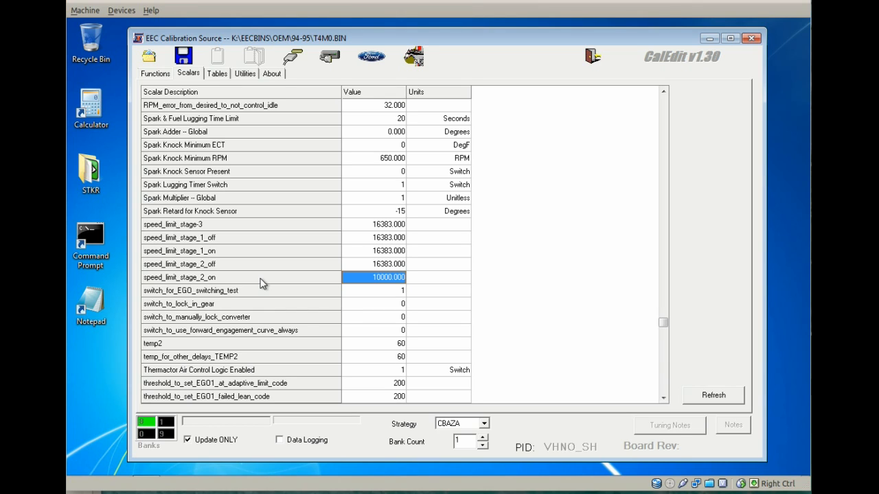
pyautogui.moveTo(377, 227)
pyautogui.write('1')
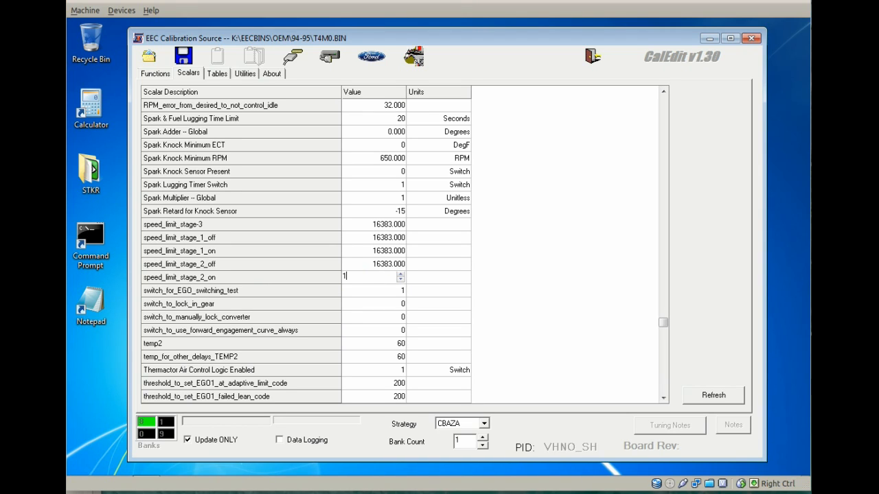
# Step: Commit speed_limit_stage_2_on at 16383, matching the other speed limit stages
pyautogui.click(373, 290)
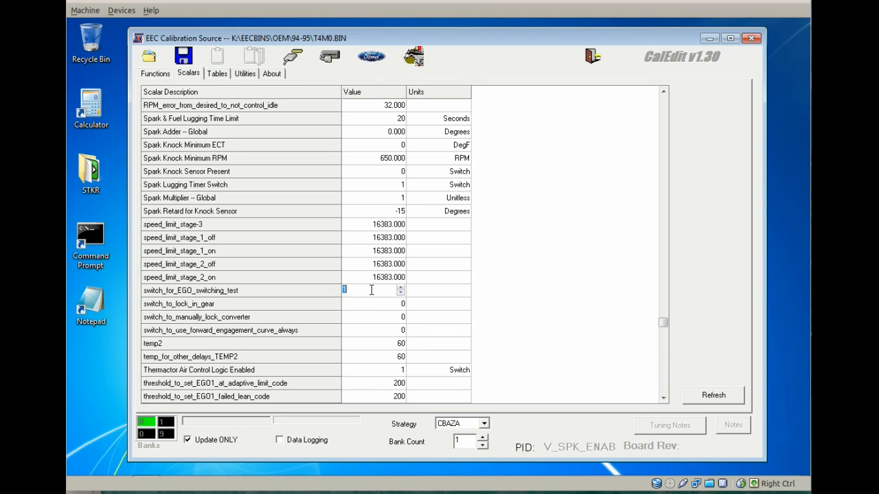
pyautogui.moveTo(403, 310)
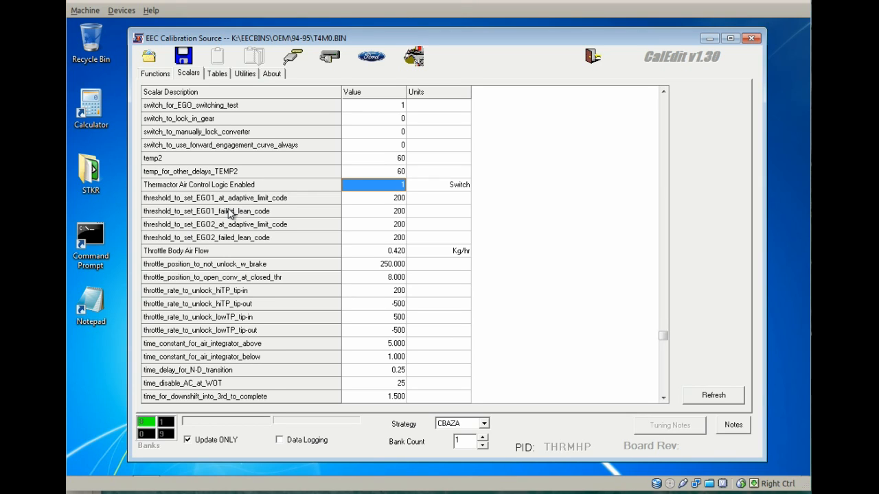
pyautogui.moveTo(287, 212)
pyautogui.write('0')
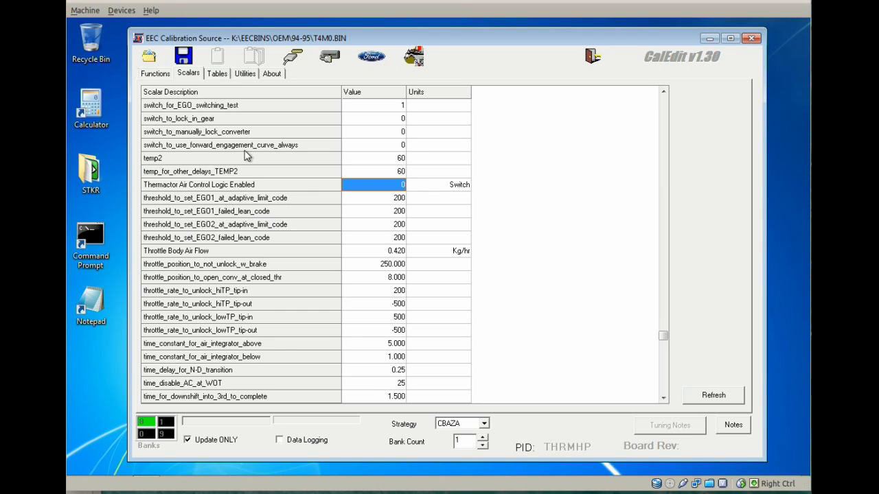
pyautogui.moveTo(346, 67)
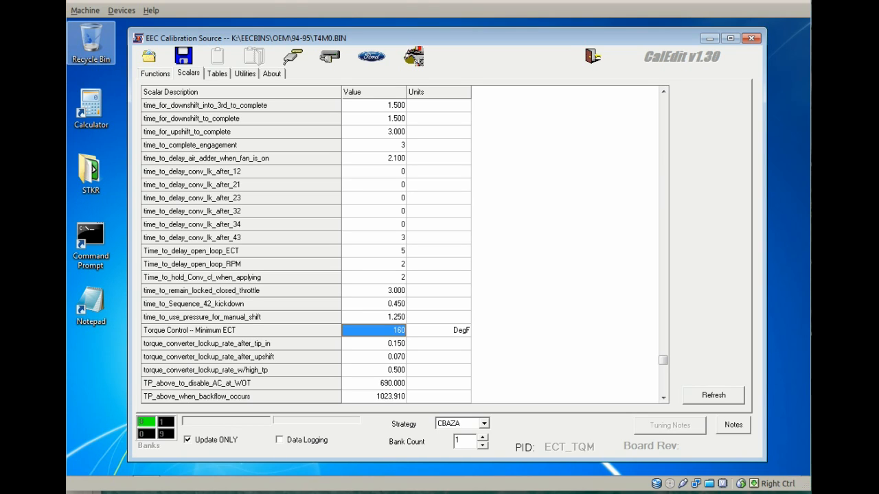
pyautogui.moveTo(309, 305)
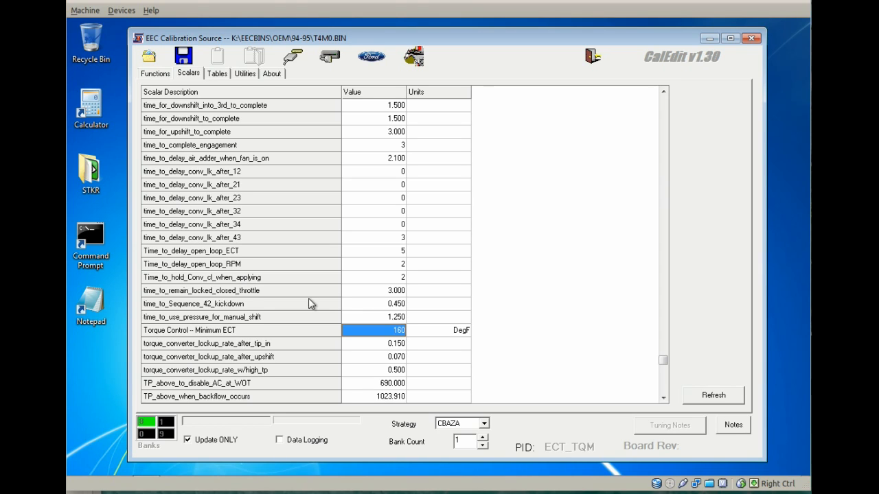
# Step: Set Torque Control - Minimum ECT to 254 DegF, up from 160
pyautogui.write('254')
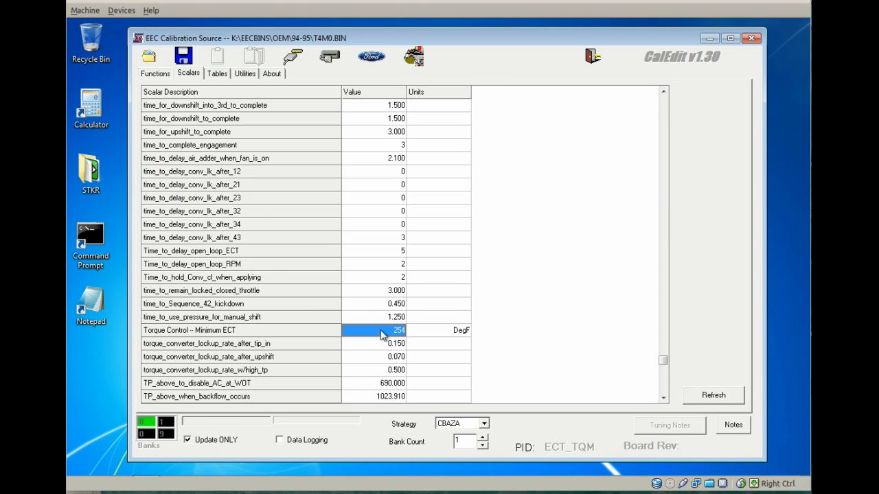
pyautogui.moveTo(362, 322)
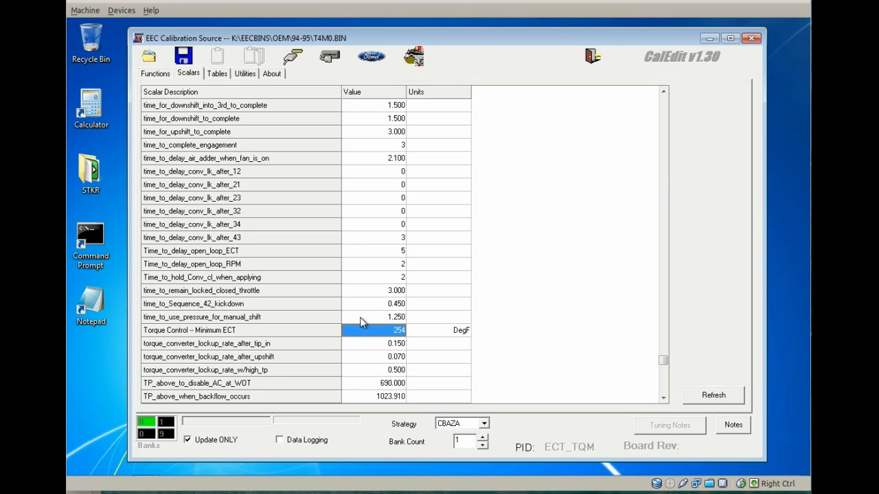
pyautogui.moveTo(248, 236)
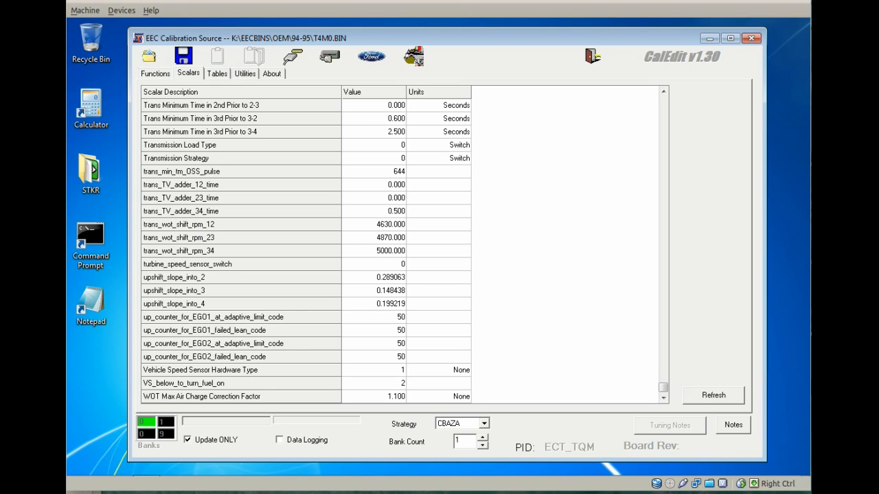
pyautogui.moveTo(272, 401)
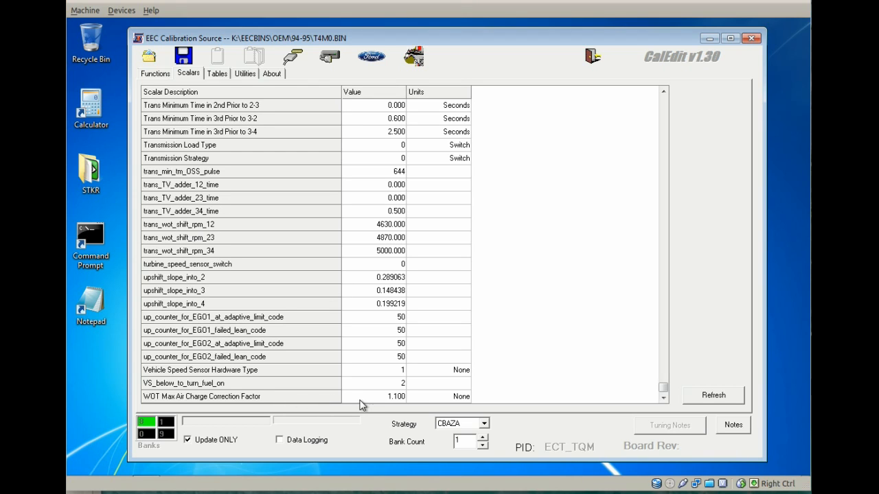
# Step: Begin editing the WOT Max Air Charge Correction Factor value, currently 1.100
pyautogui.click(374, 395)
pyautogui.write('1.980')
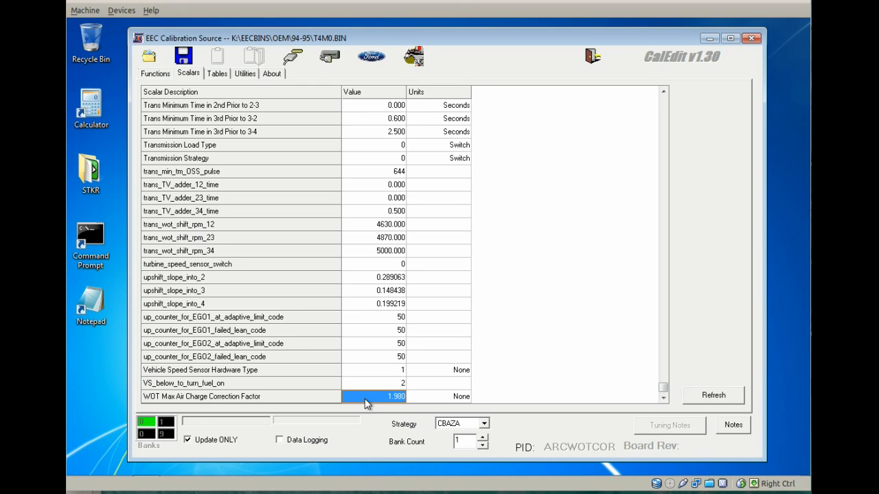
pyautogui.moveTo(620, 63)
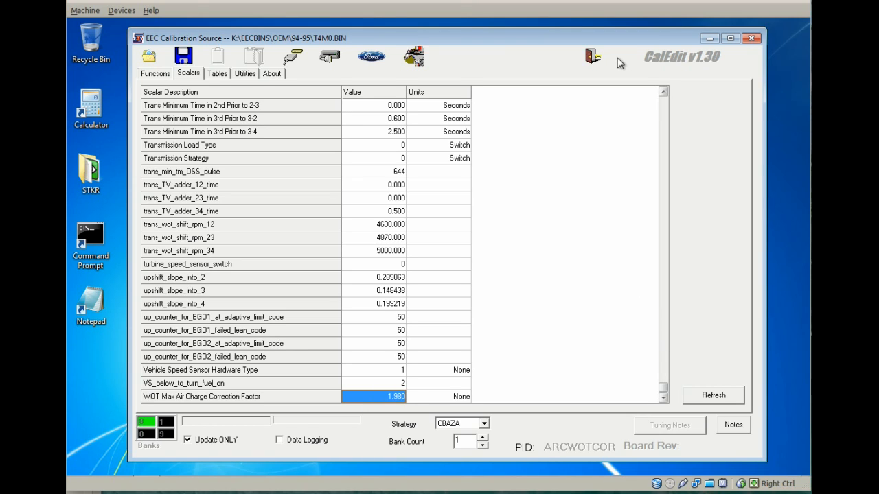